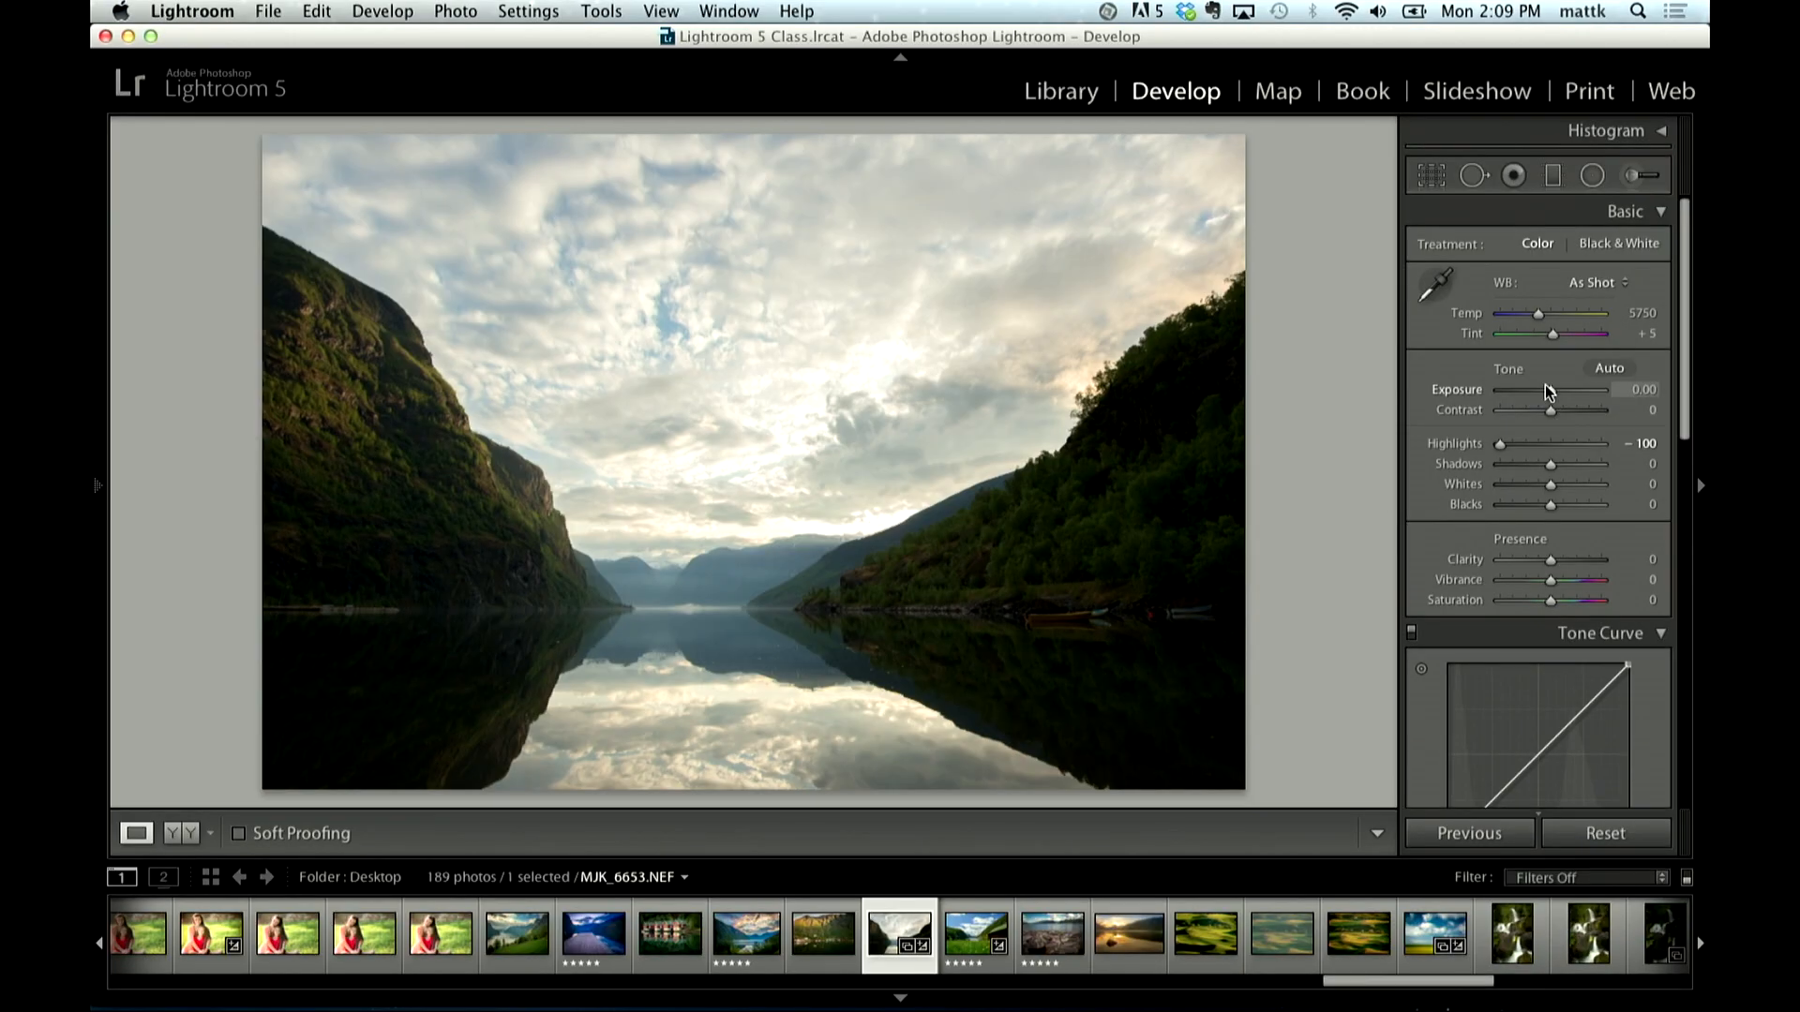
# Step: Lower Exposure to about −2.00 to darken the fjord photo
pyautogui.moveTo(1601, 390); pyautogui.dragTo(1532, 390)
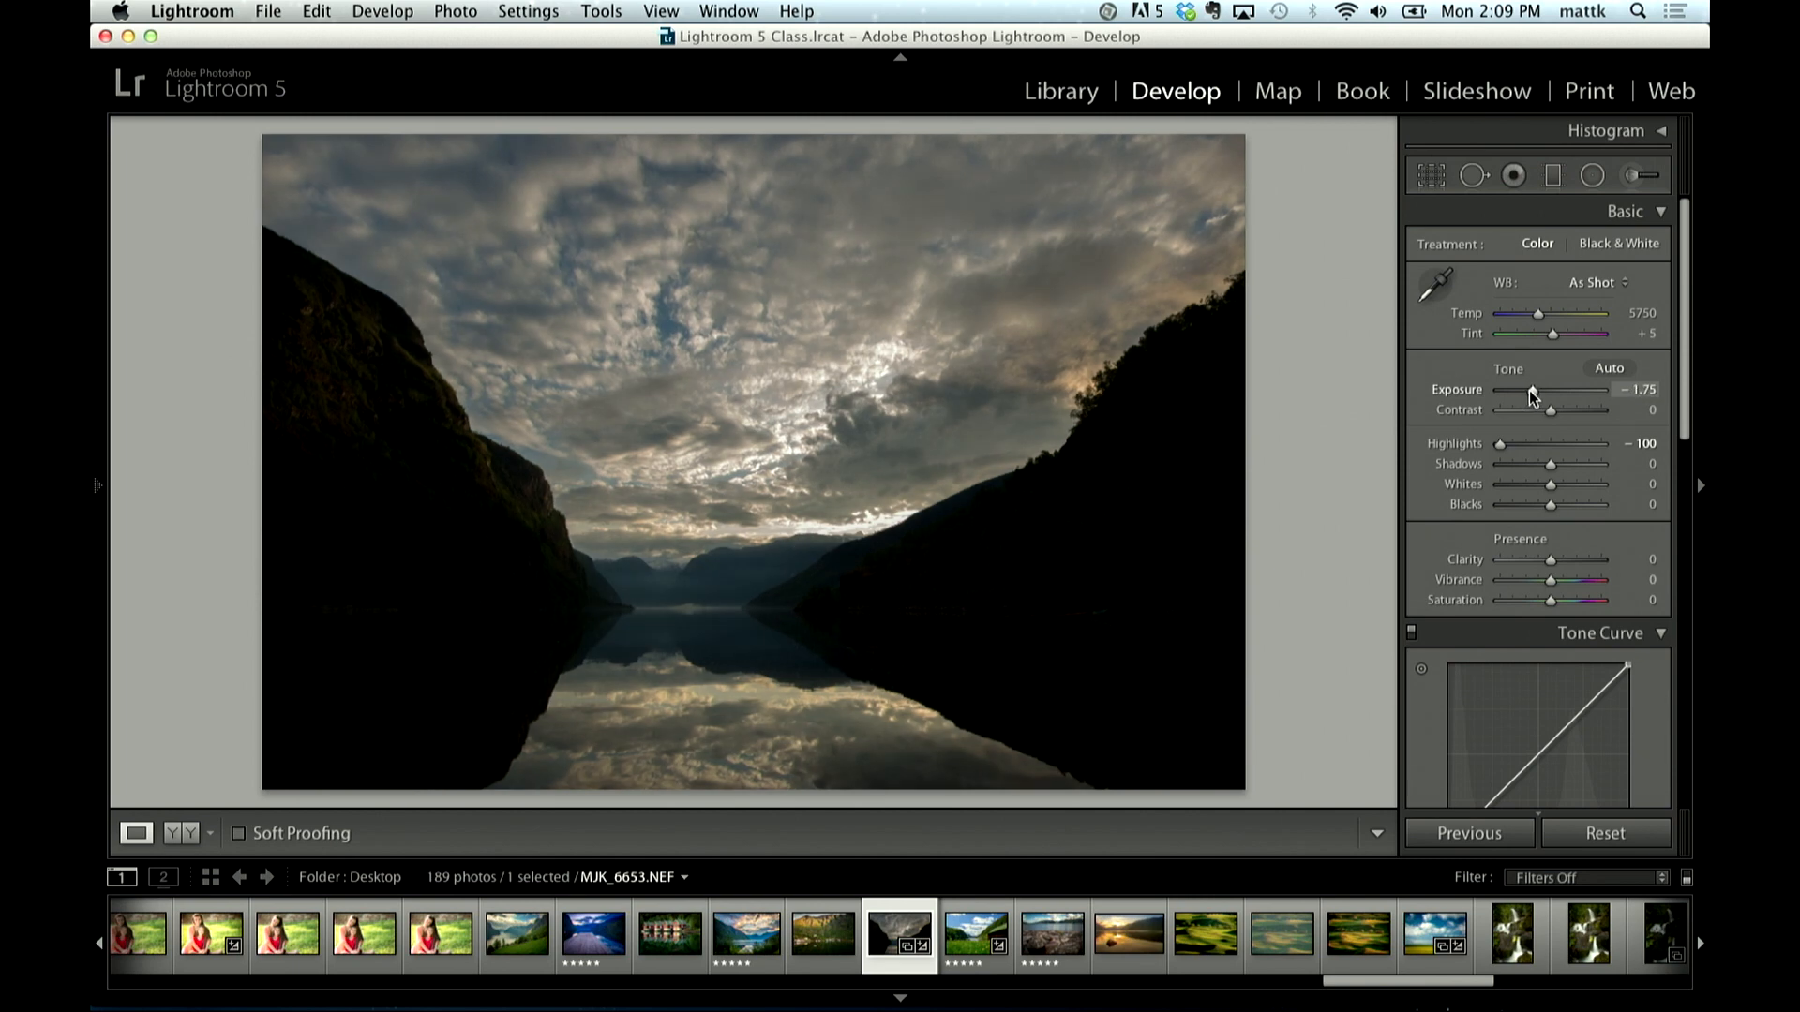
pyautogui.moveTo(1533, 388); pyautogui.dragTo(1527, 388)
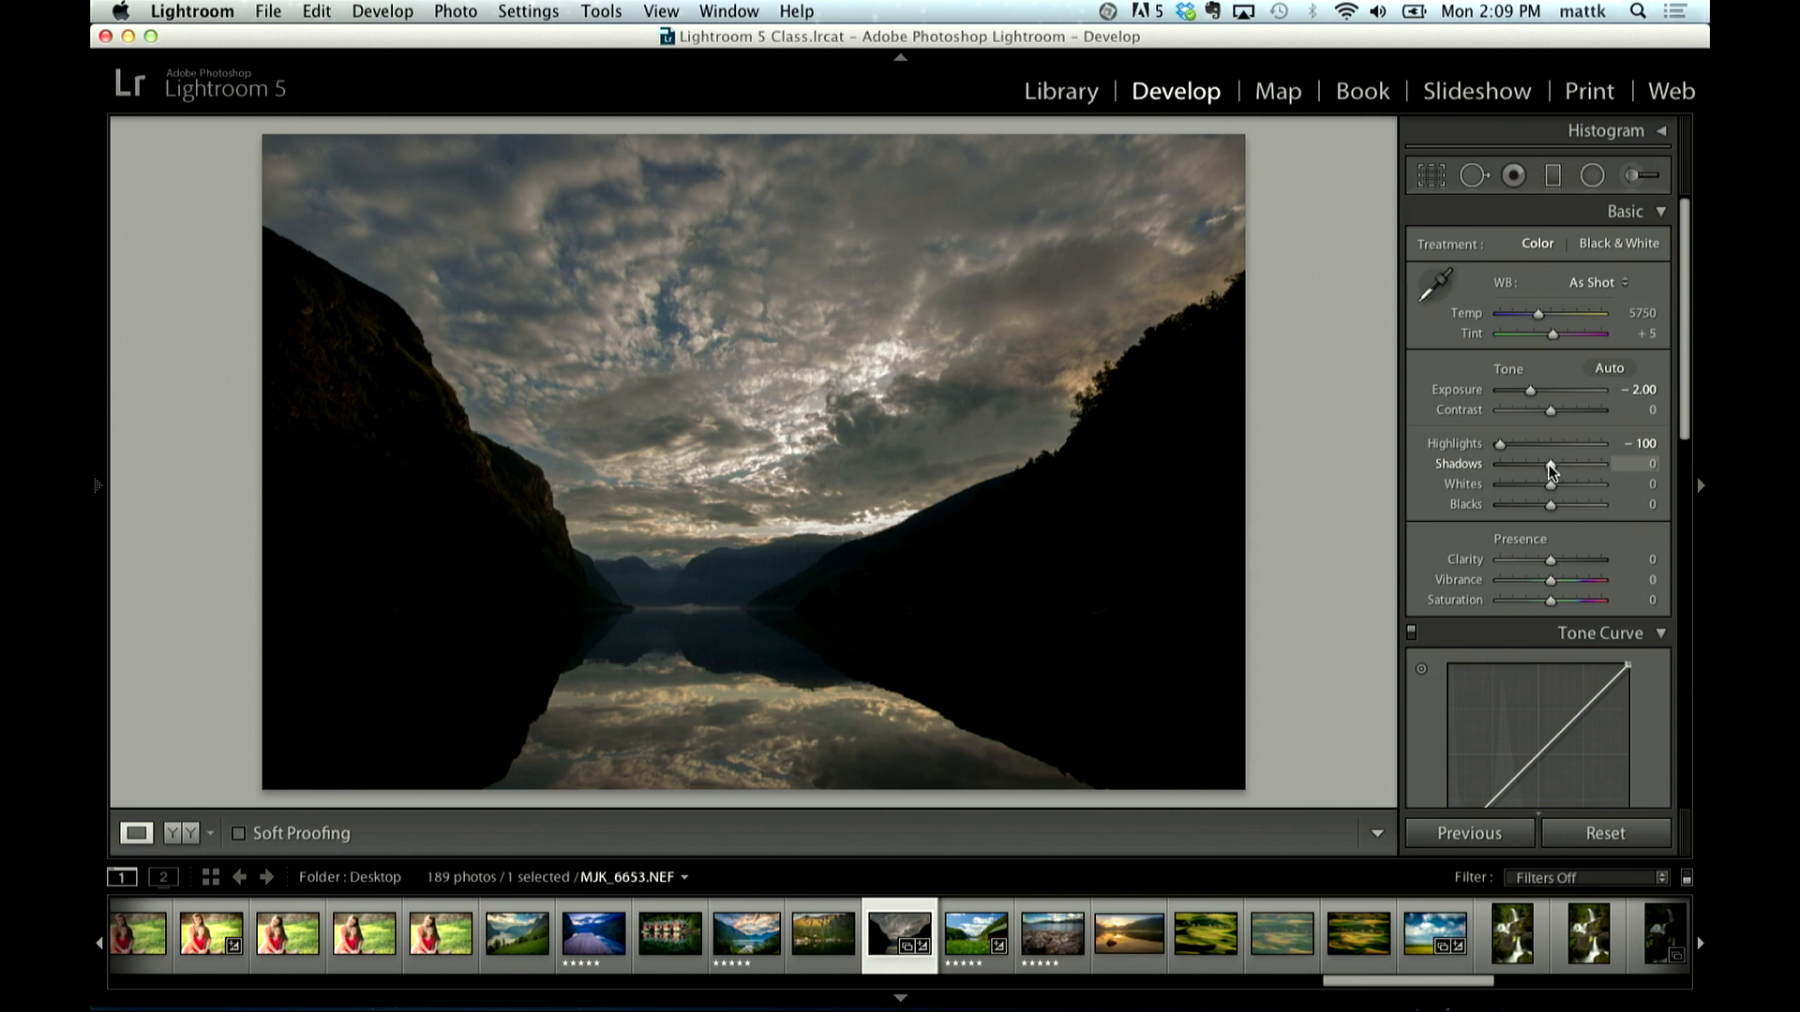
# Step: Lift Shadows to +100 and back to 0 twice to compare, leaving them at zero
pyautogui.moveTo(1553, 463); pyautogui.dragTo(1625, 464)
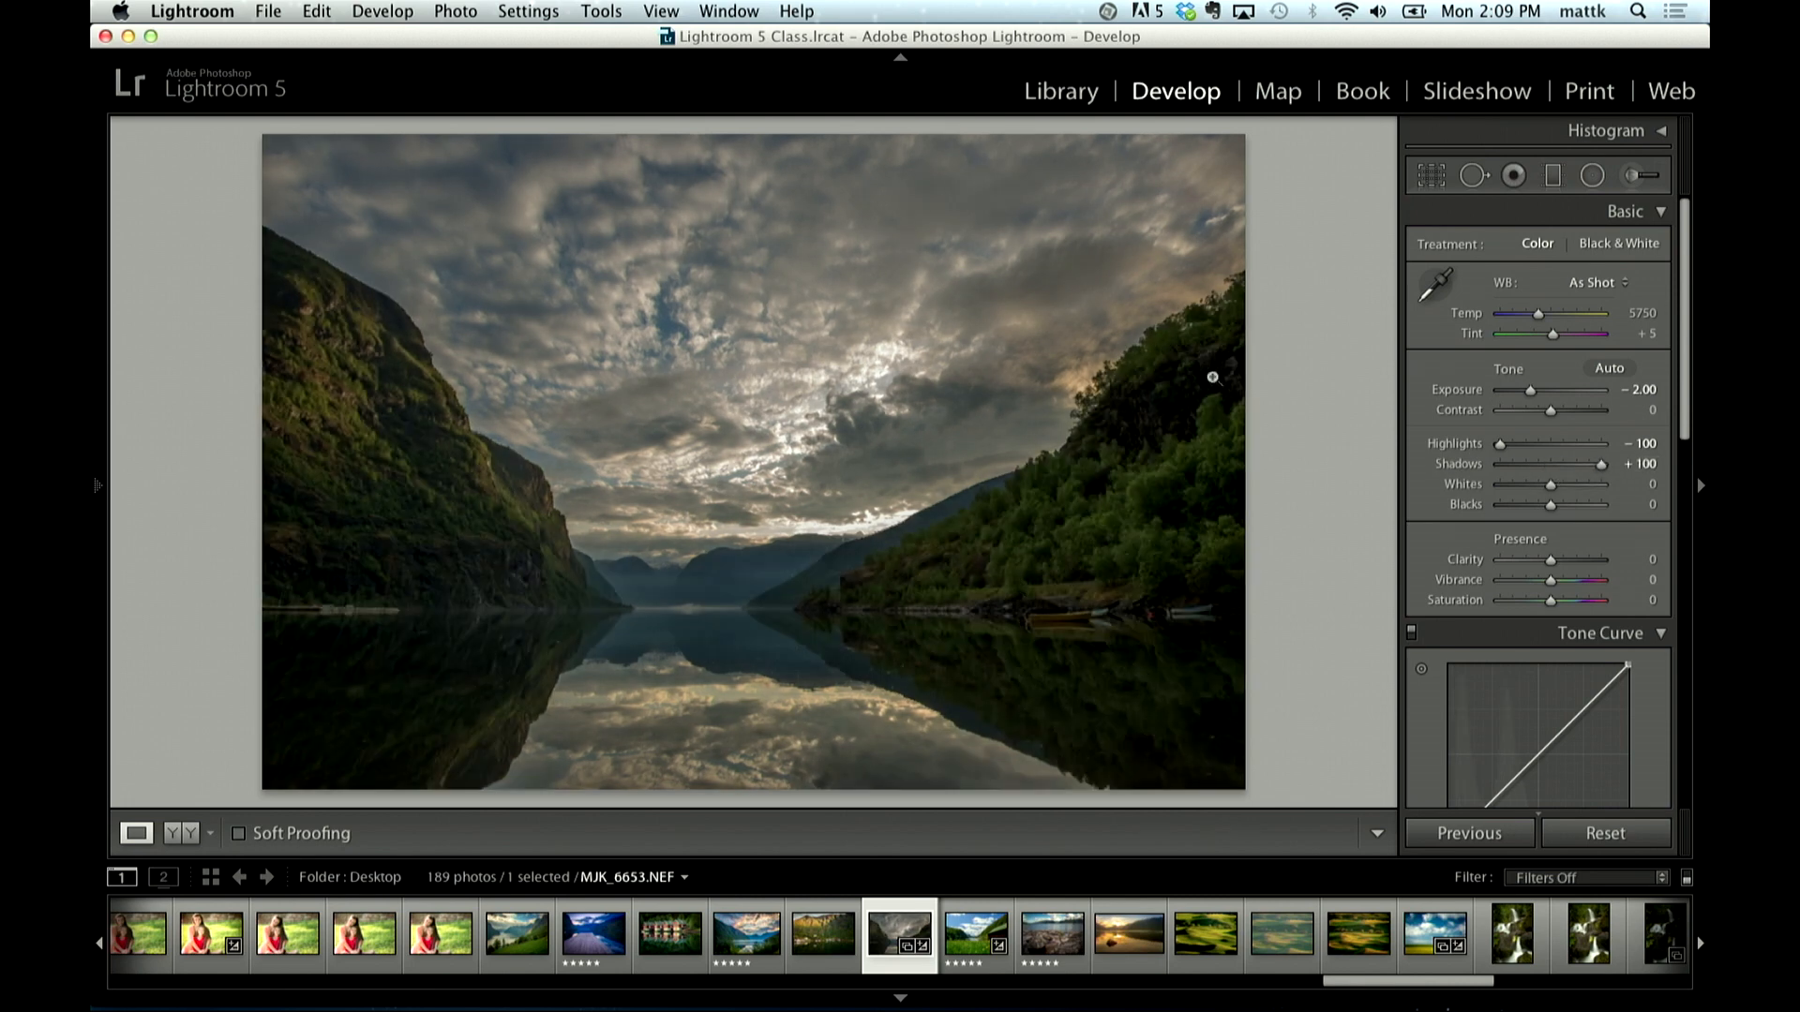
pyautogui.moveTo(396, 473)
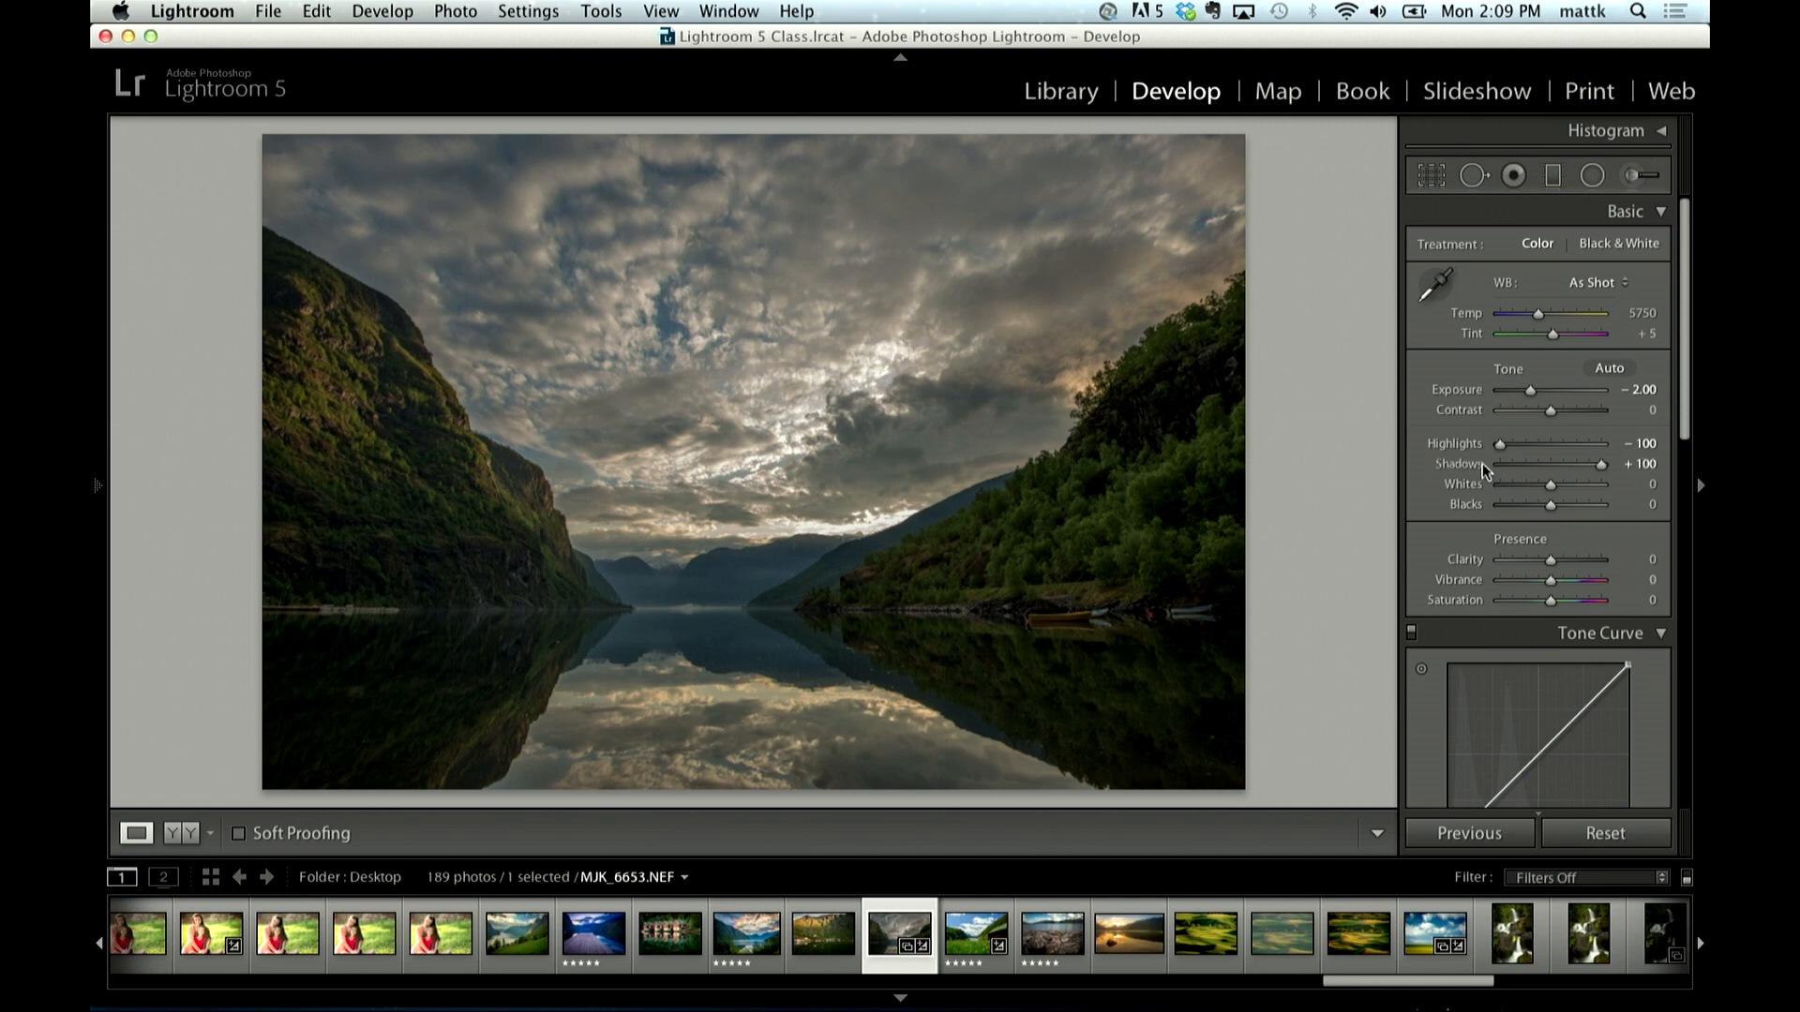
pyautogui.moveTo(1597, 463); pyautogui.dragTo(1552, 463)
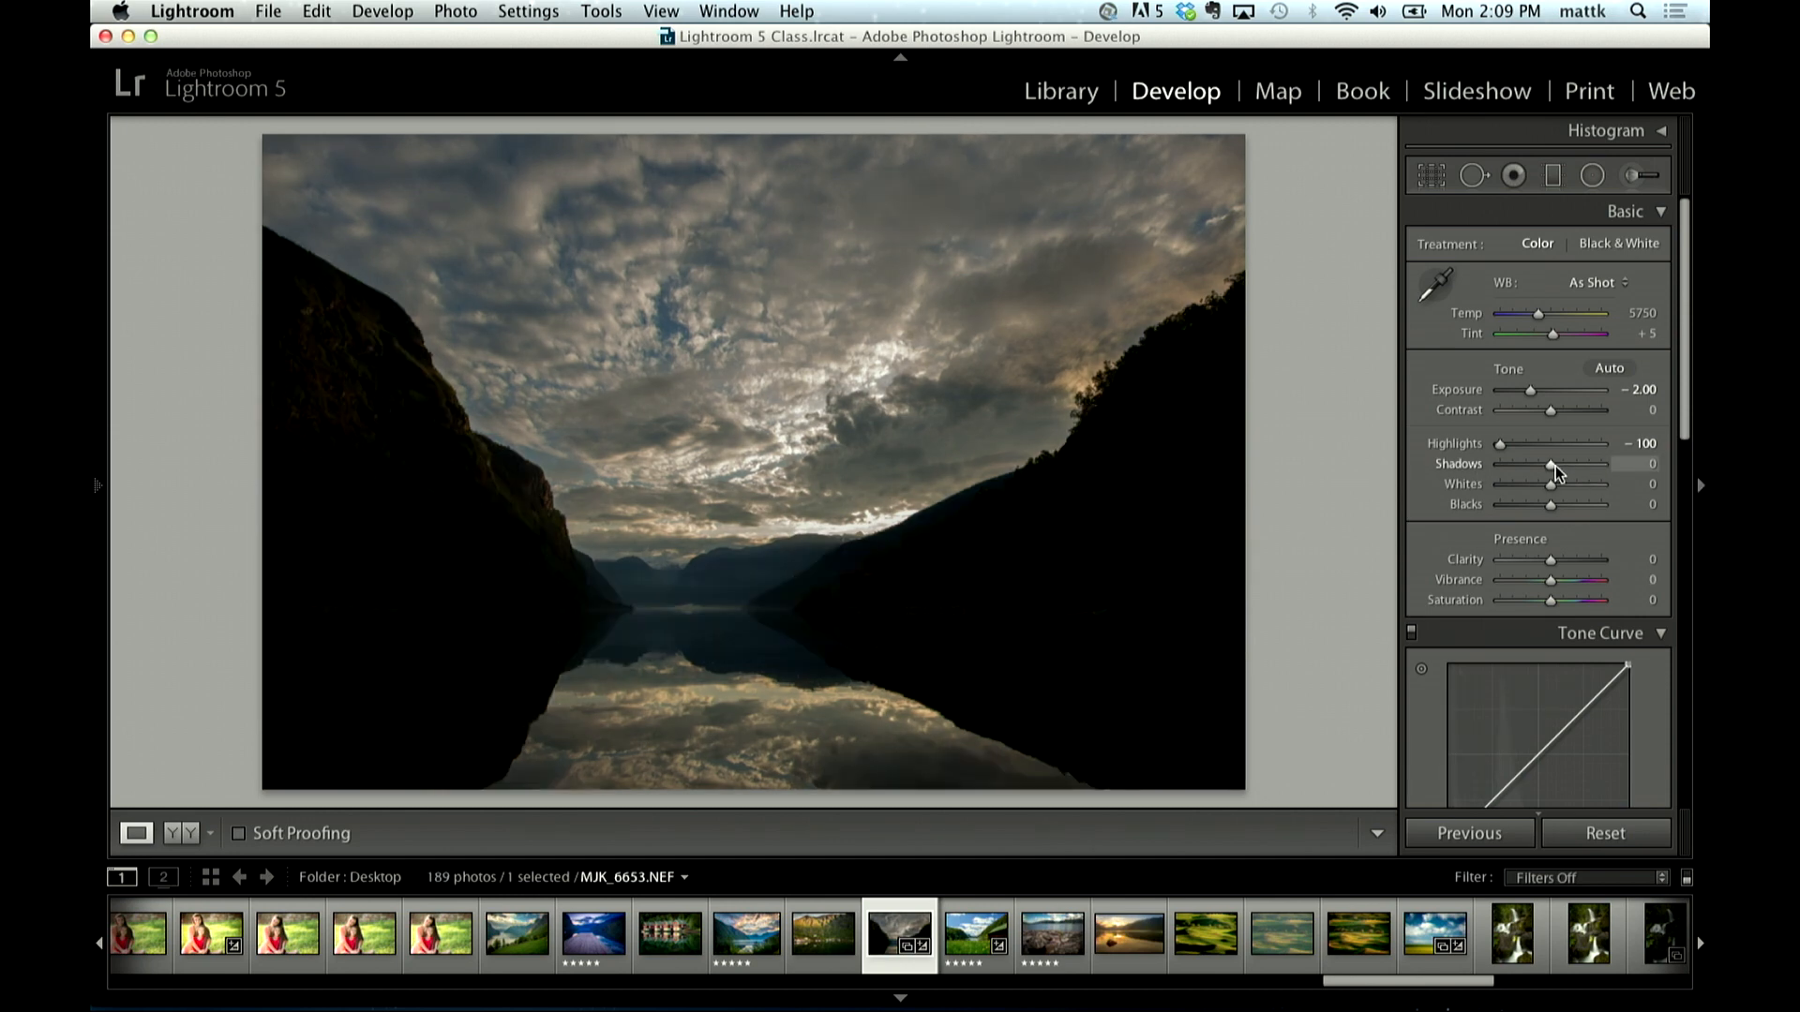
pyautogui.moveTo(1556, 463); pyautogui.dragTo(1627, 463)
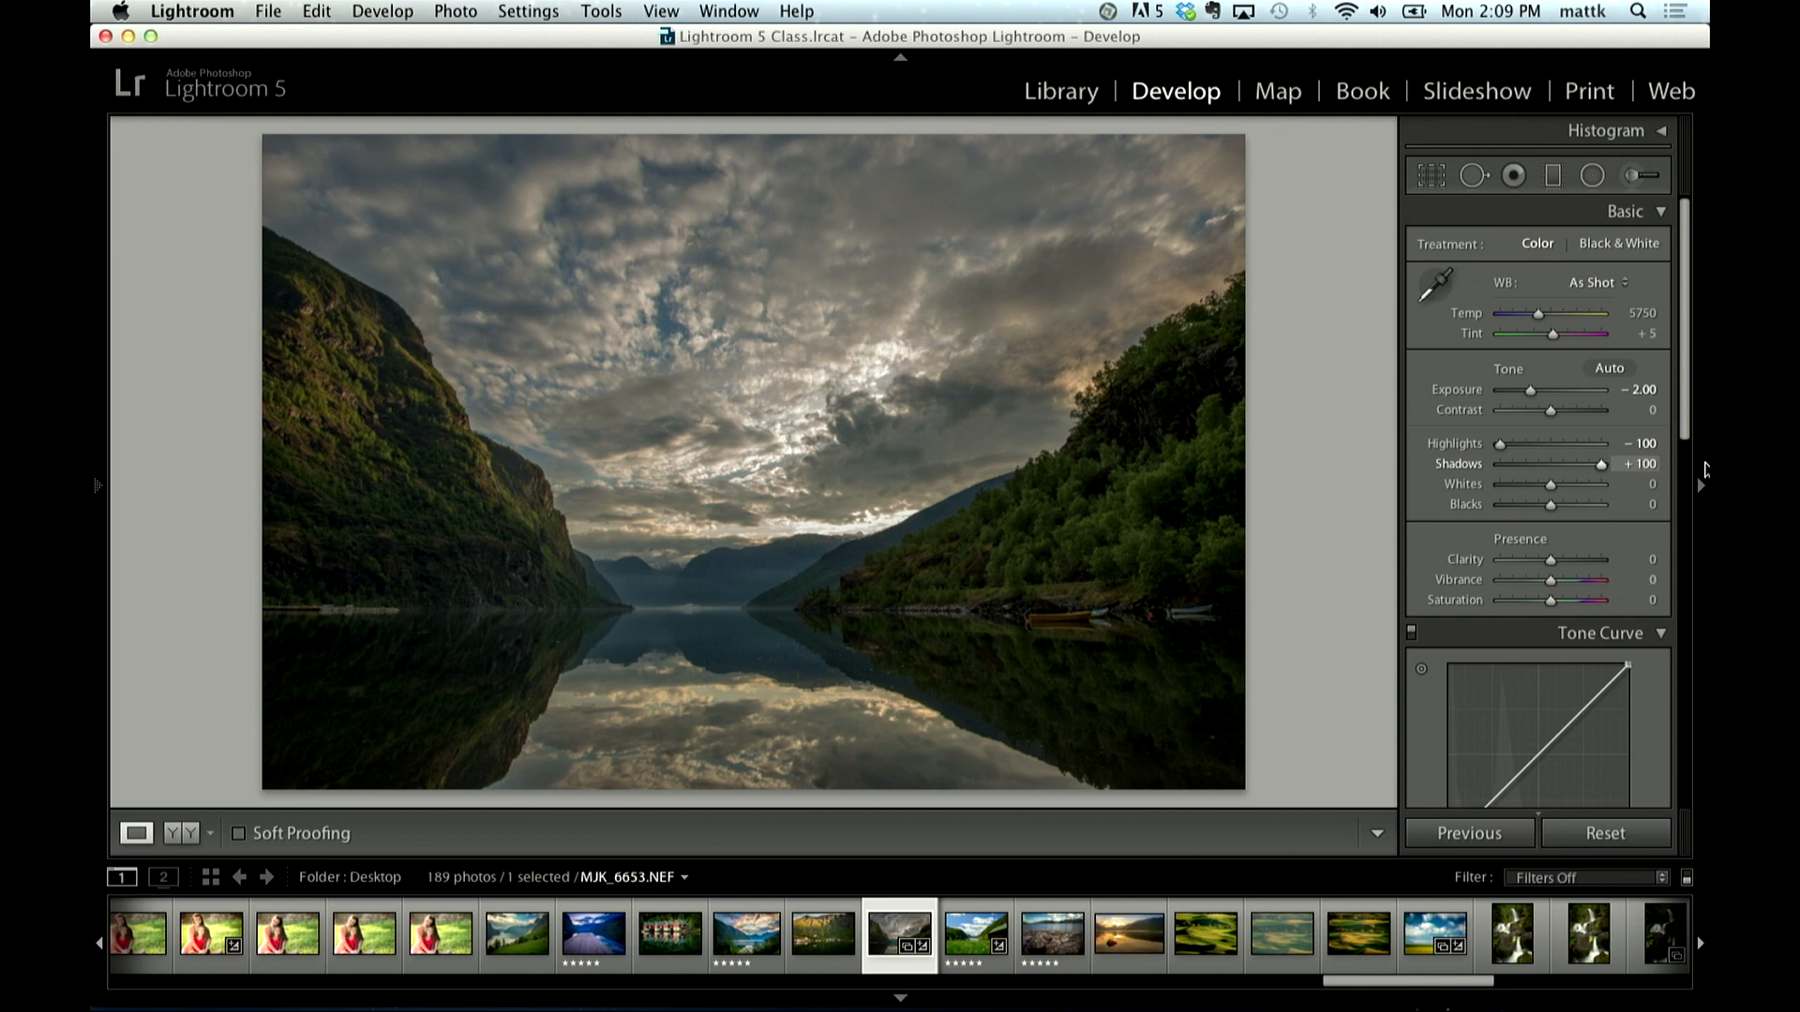
pyautogui.moveTo(1628, 463); pyautogui.dragTo(1548, 463)
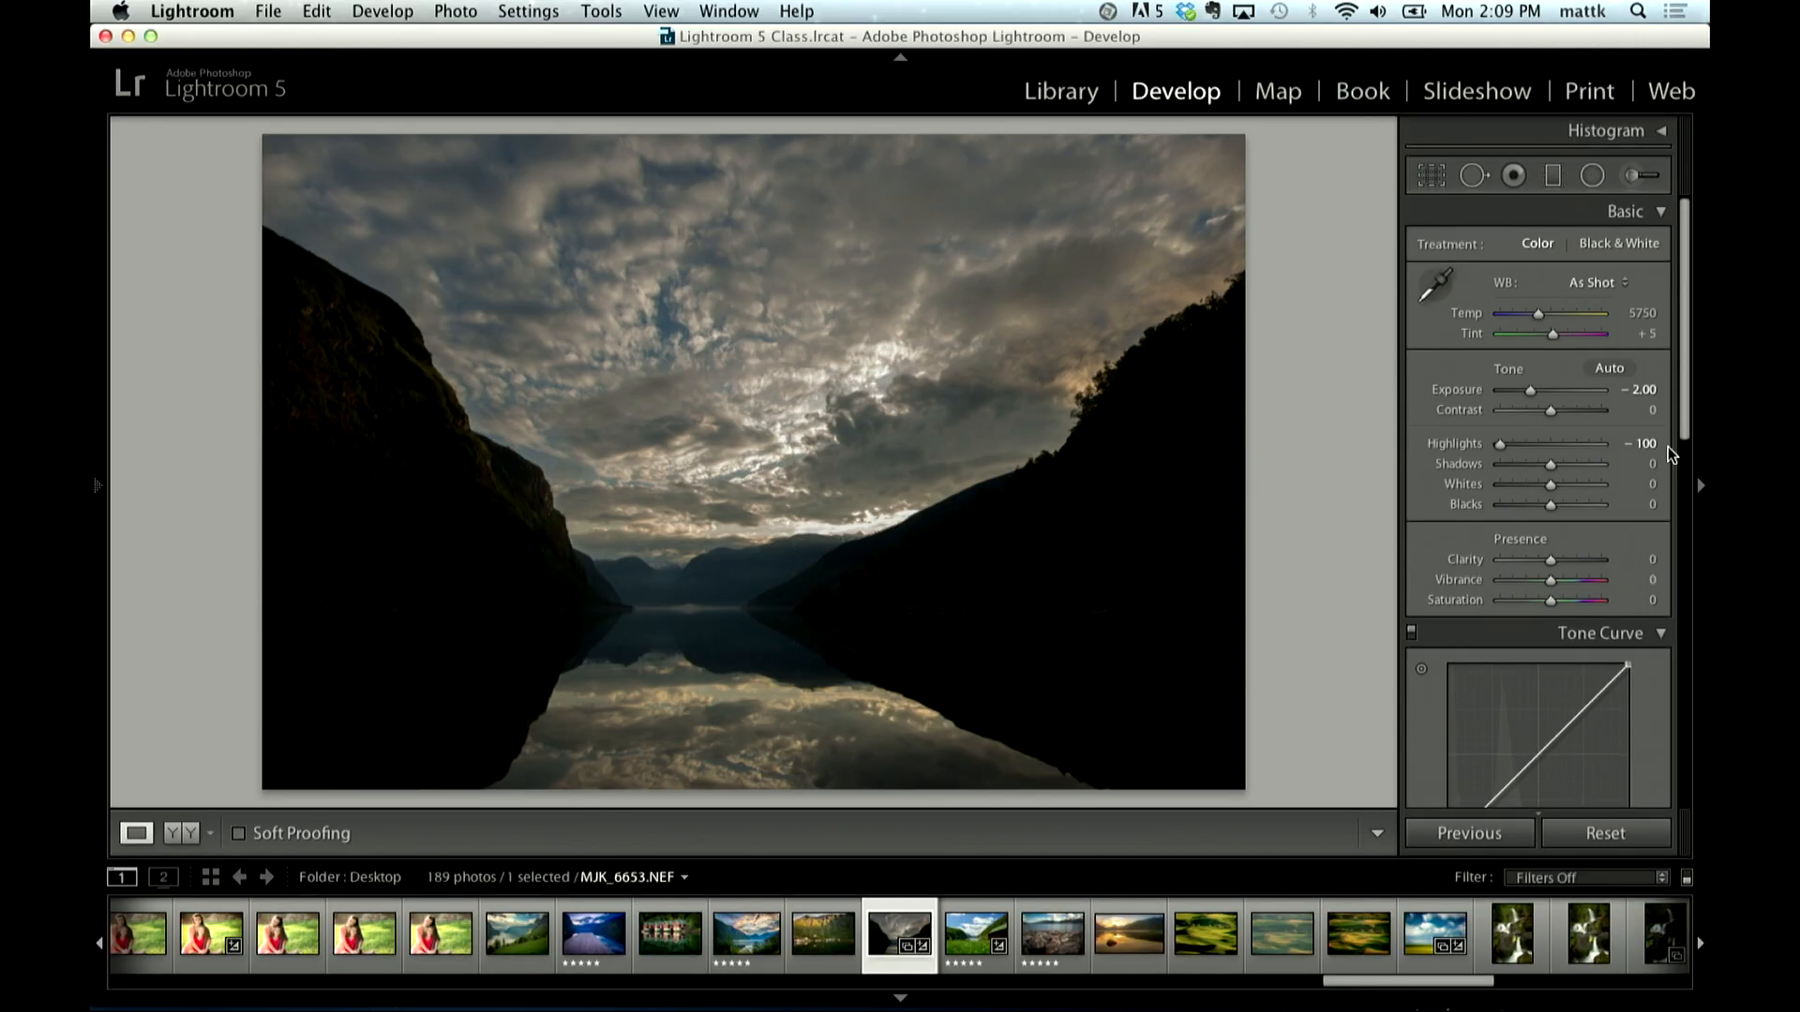
# Step: Choose the 2010 process version in the Camera Calibration panel
pyautogui.scroll(-3)
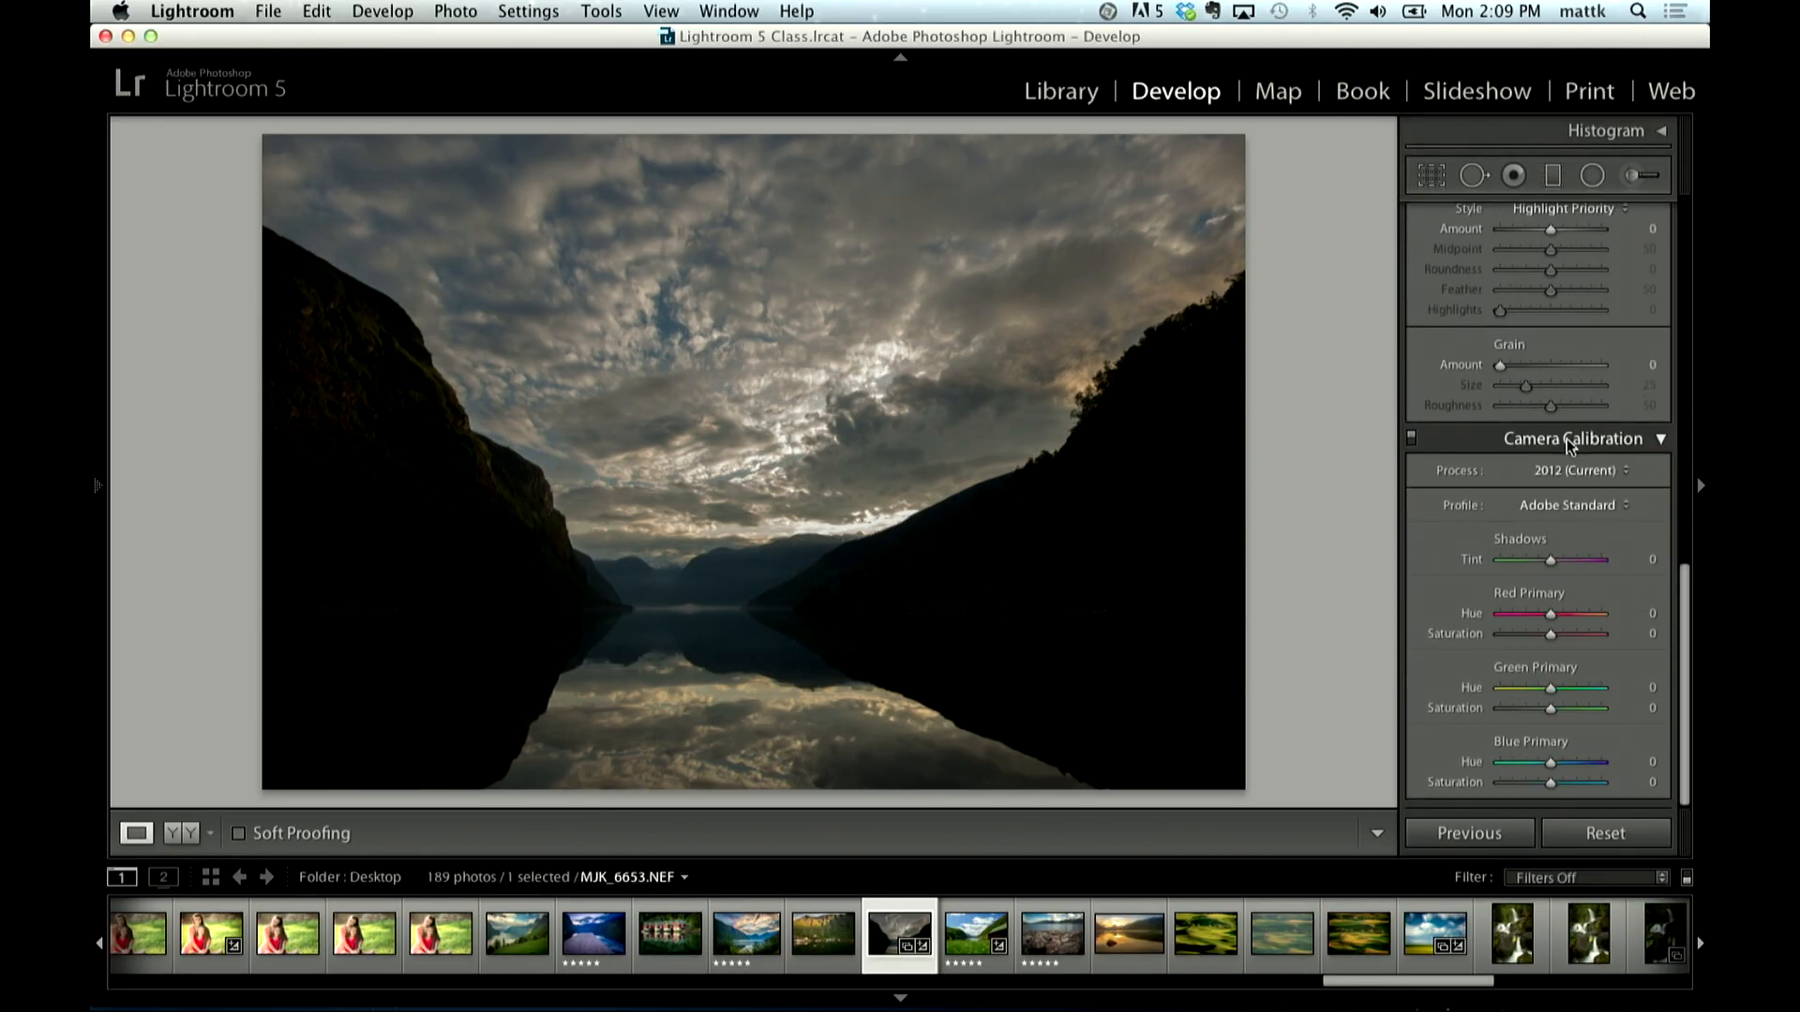
pyautogui.moveTo(1590, 448)
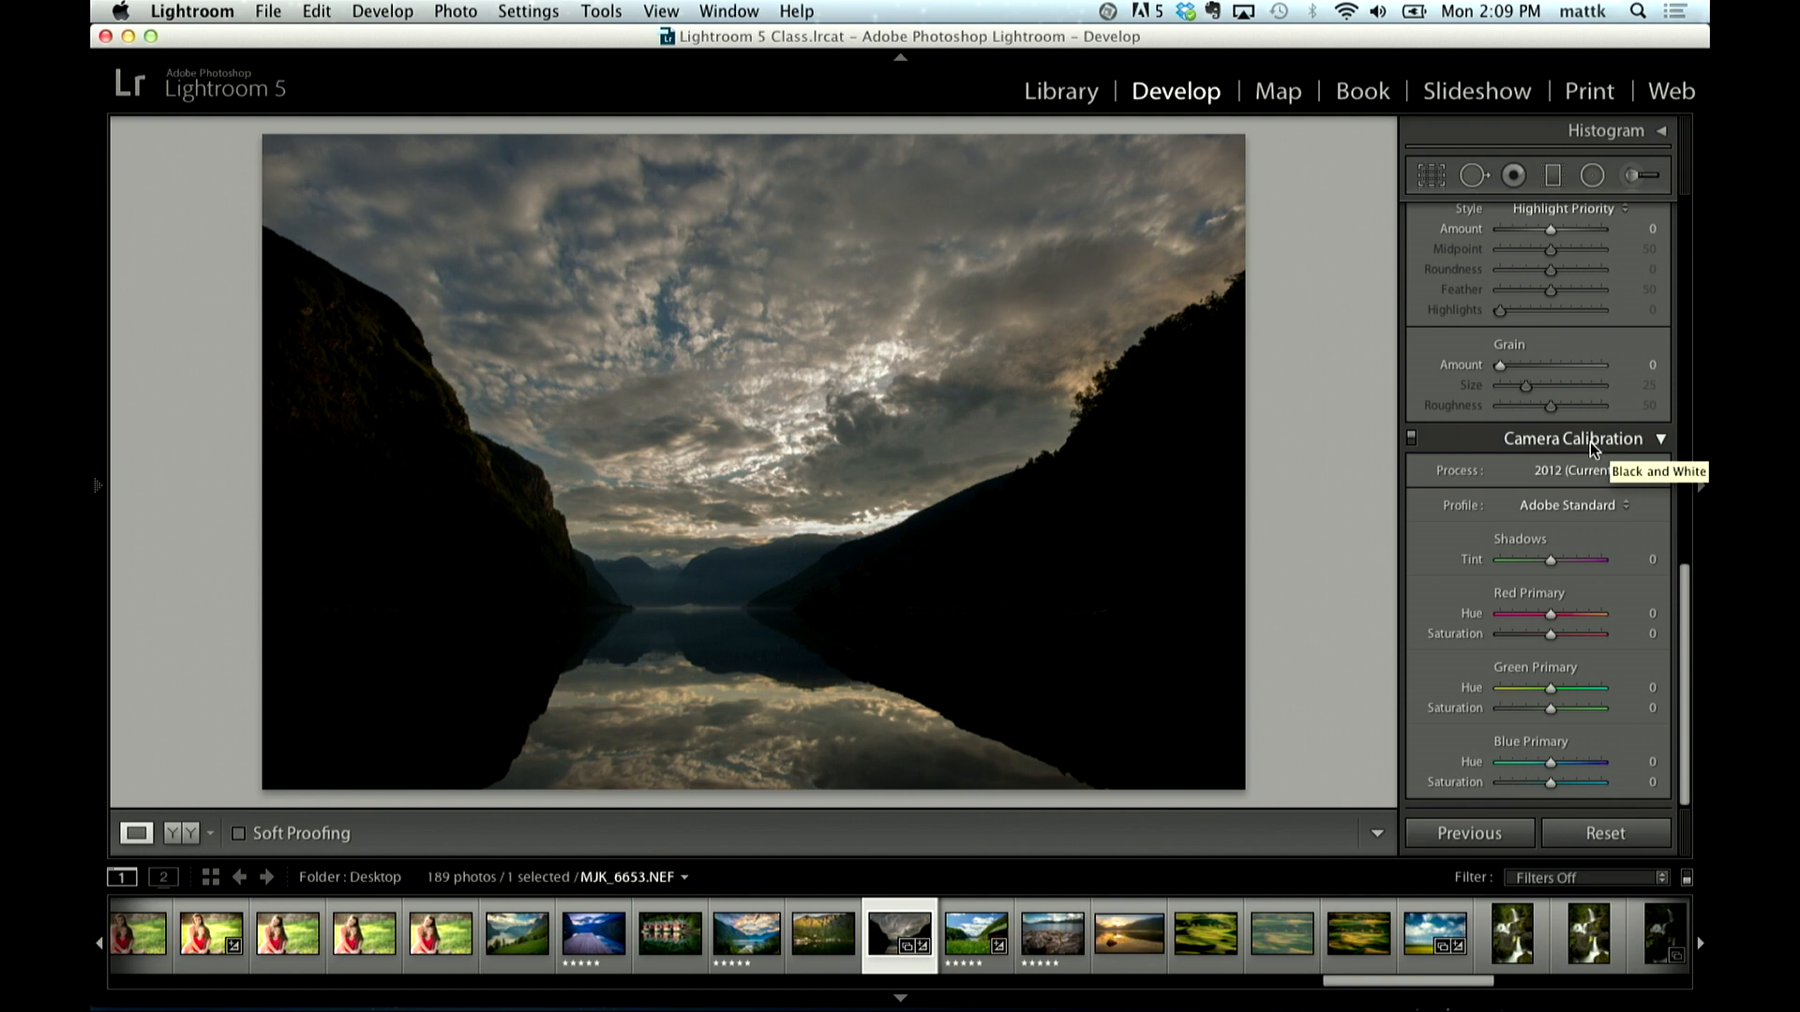
pyautogui.moveTo(1567, 481)
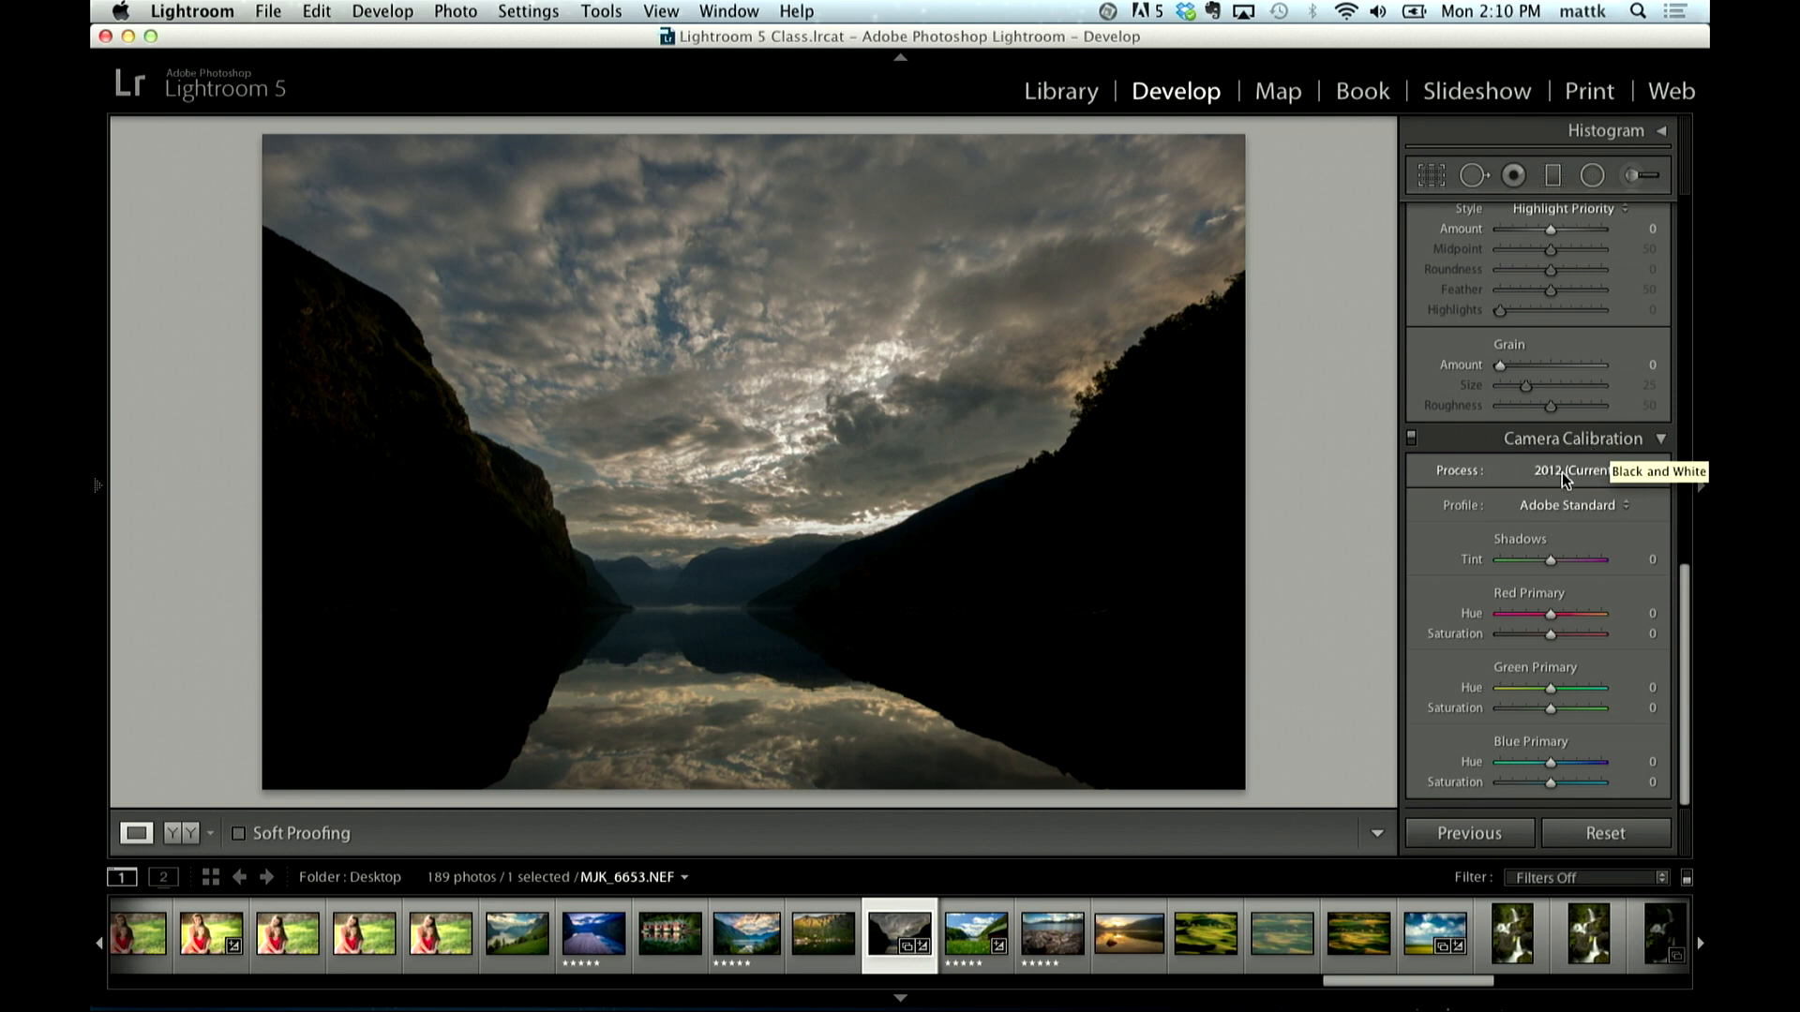
pyautogui.click(1579, 471)
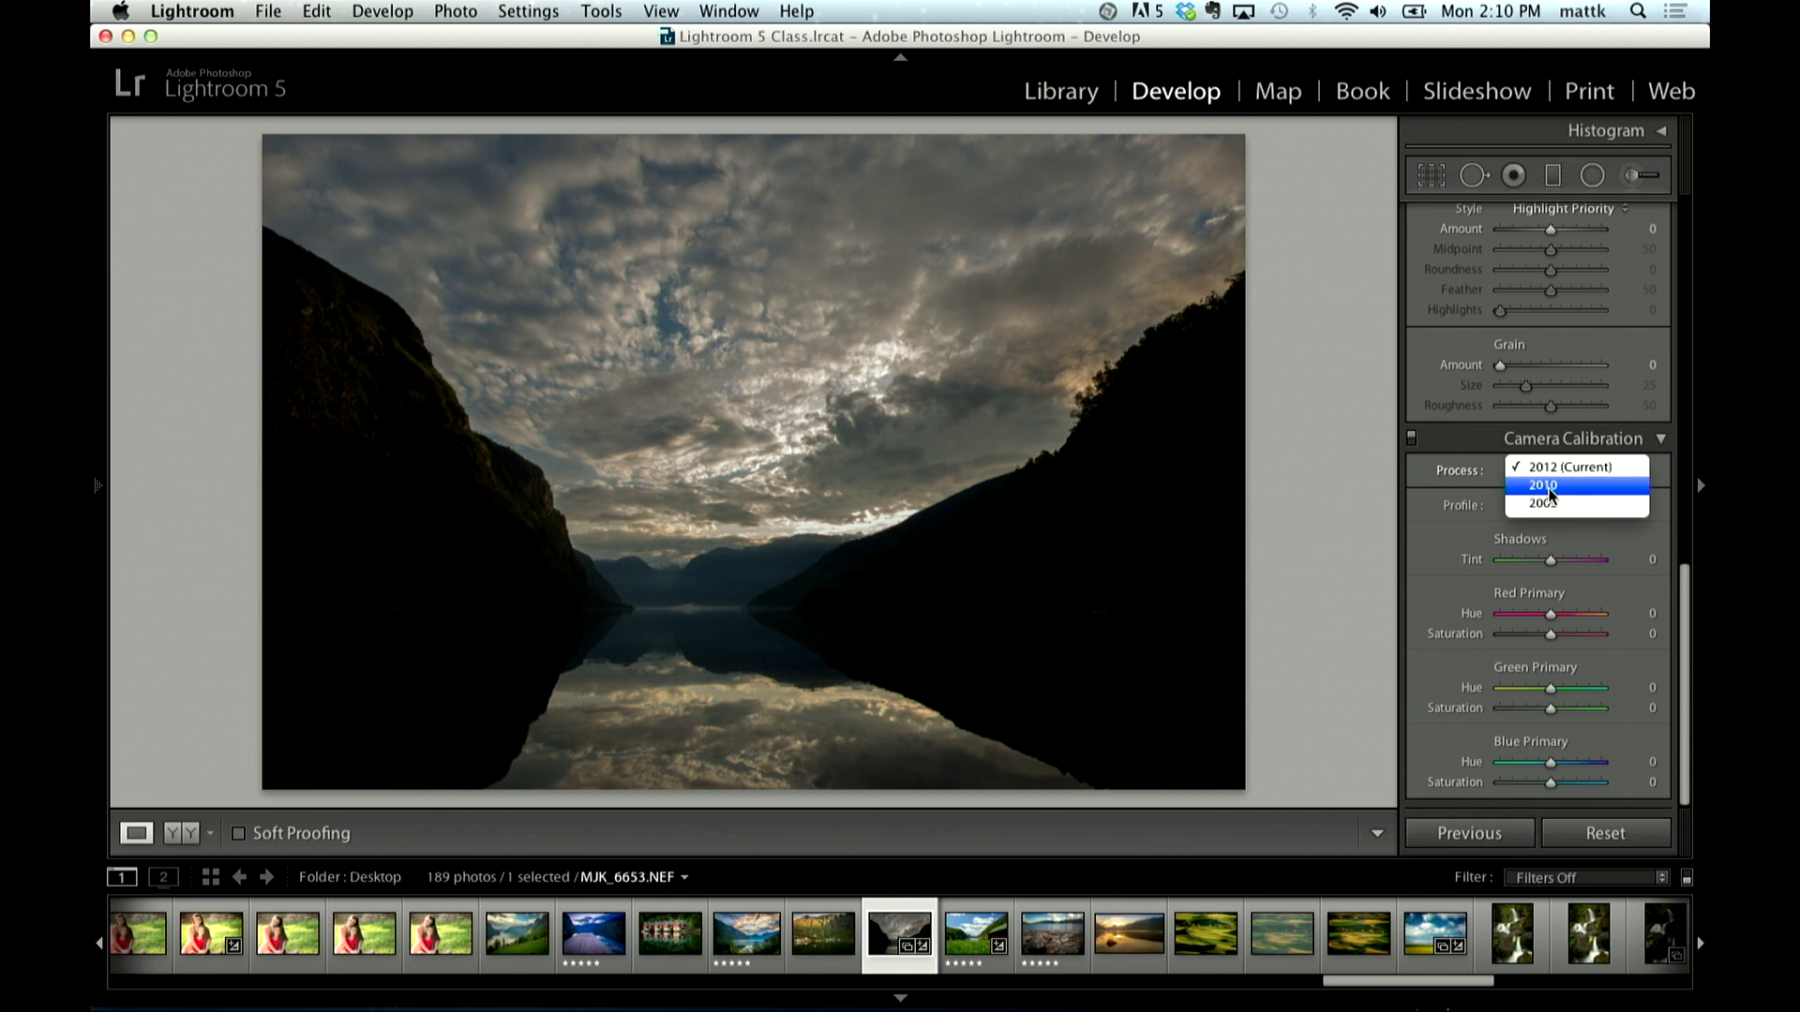
pyautogui.click(1541, 486)
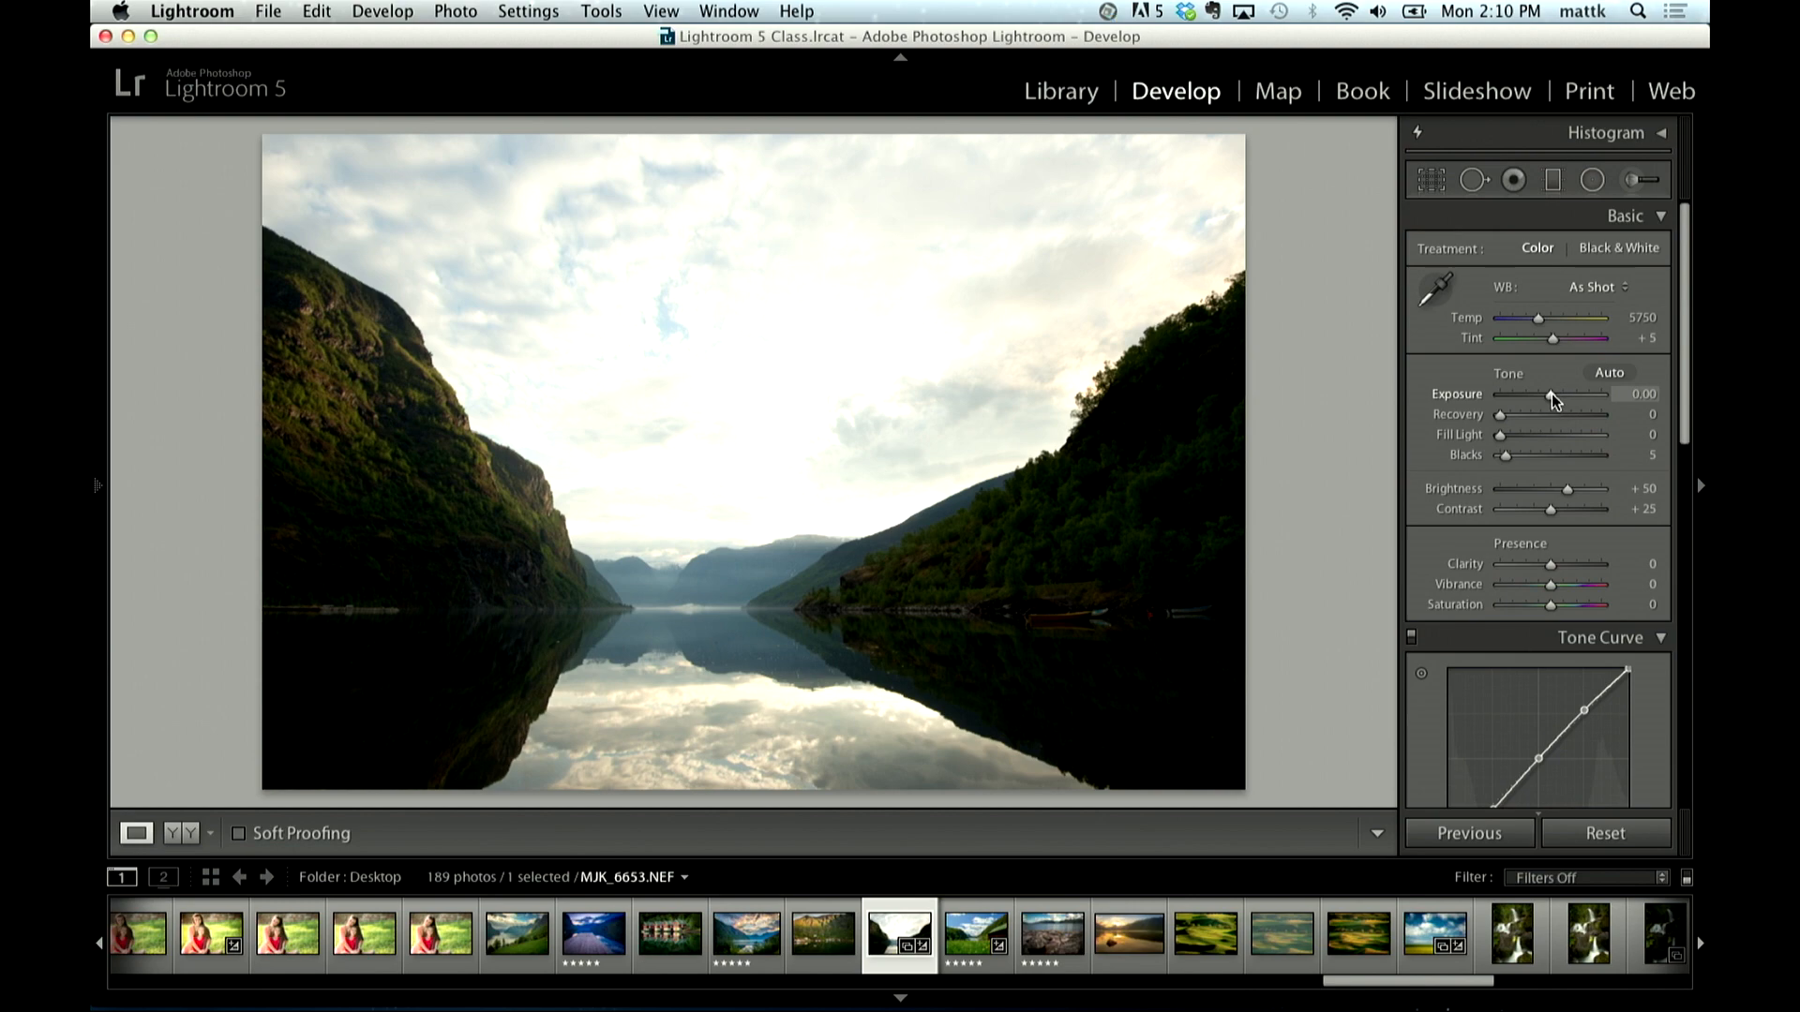
# Step: Set Exposure to −2.05 in the 2010-process Basic panel
pyautogui.moveTo(1579, 394); pyautogui.dragTo(1526, 393)
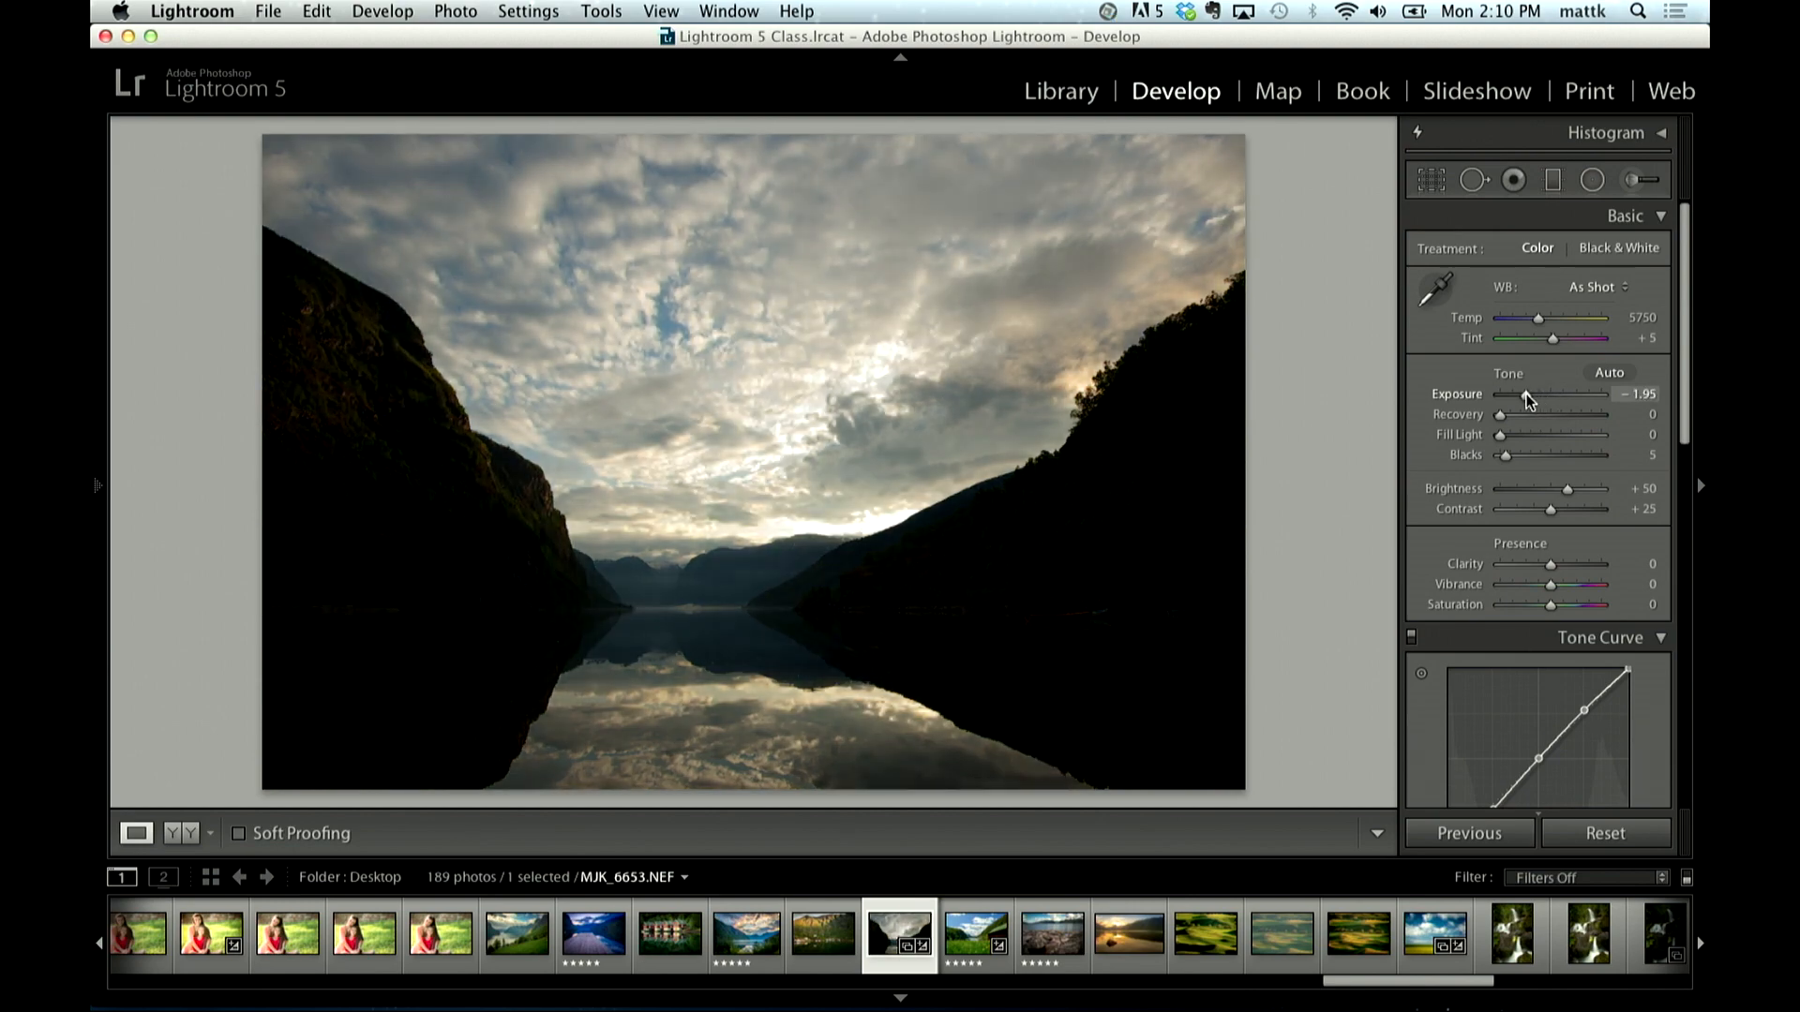
pyautogui.moveTo(1535, 393); pyautogui.dragTo(1529, 393)
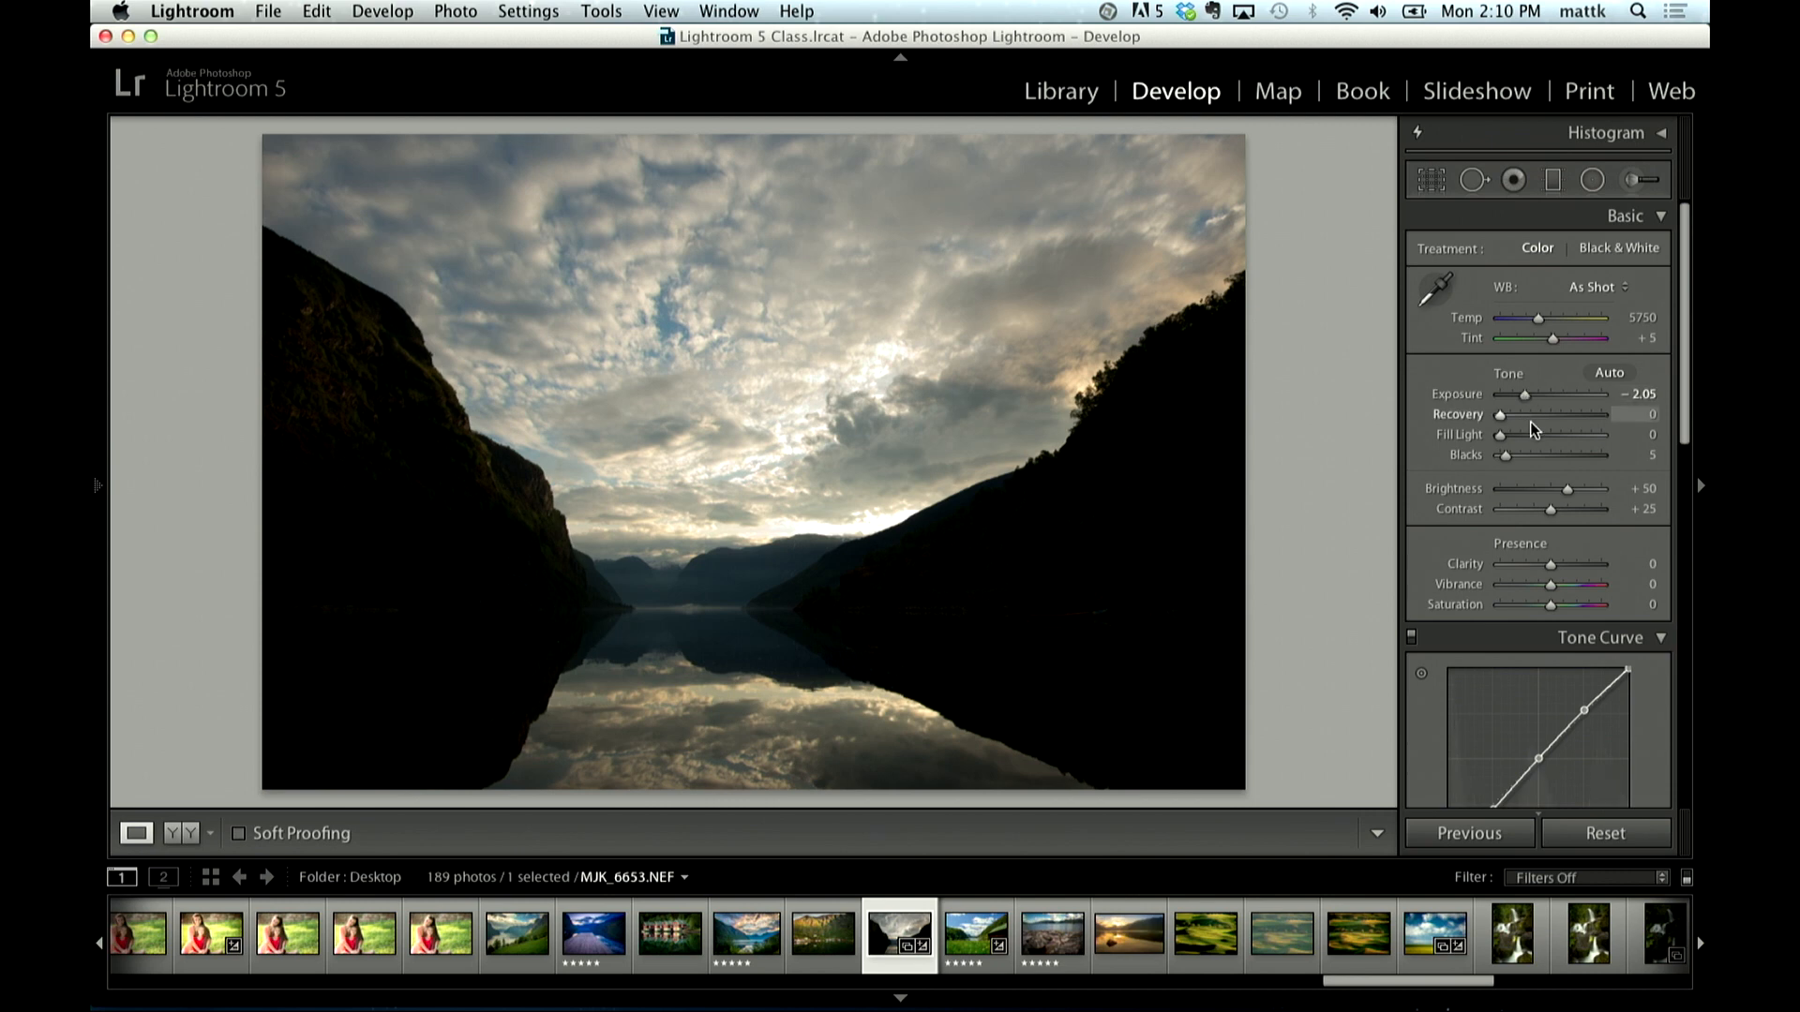
# Step: Max out Fill Light and Recovery to 100 for mountain and sky detail
pyautogui.moveTo(1502, 433); pyautogui.dragTo(1630, 433)
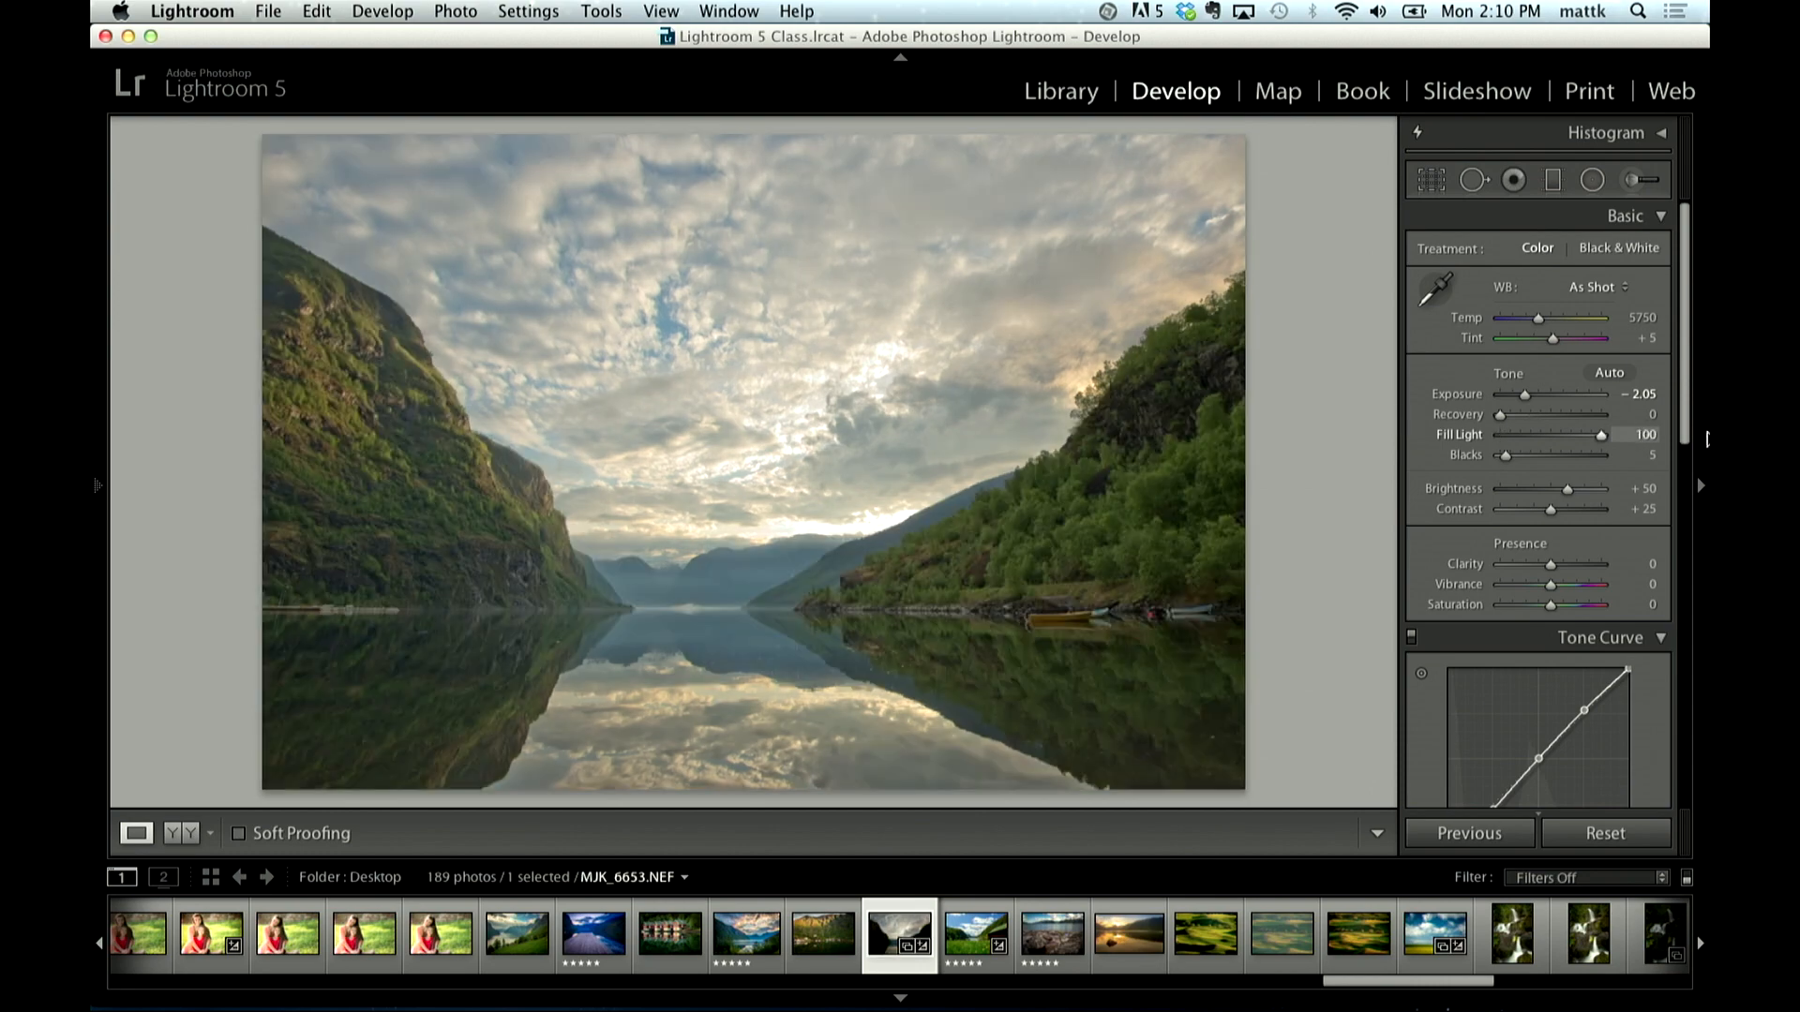
pyautogui.moveTo(1606, 433); pyautogui.dragTo(1504, 433)
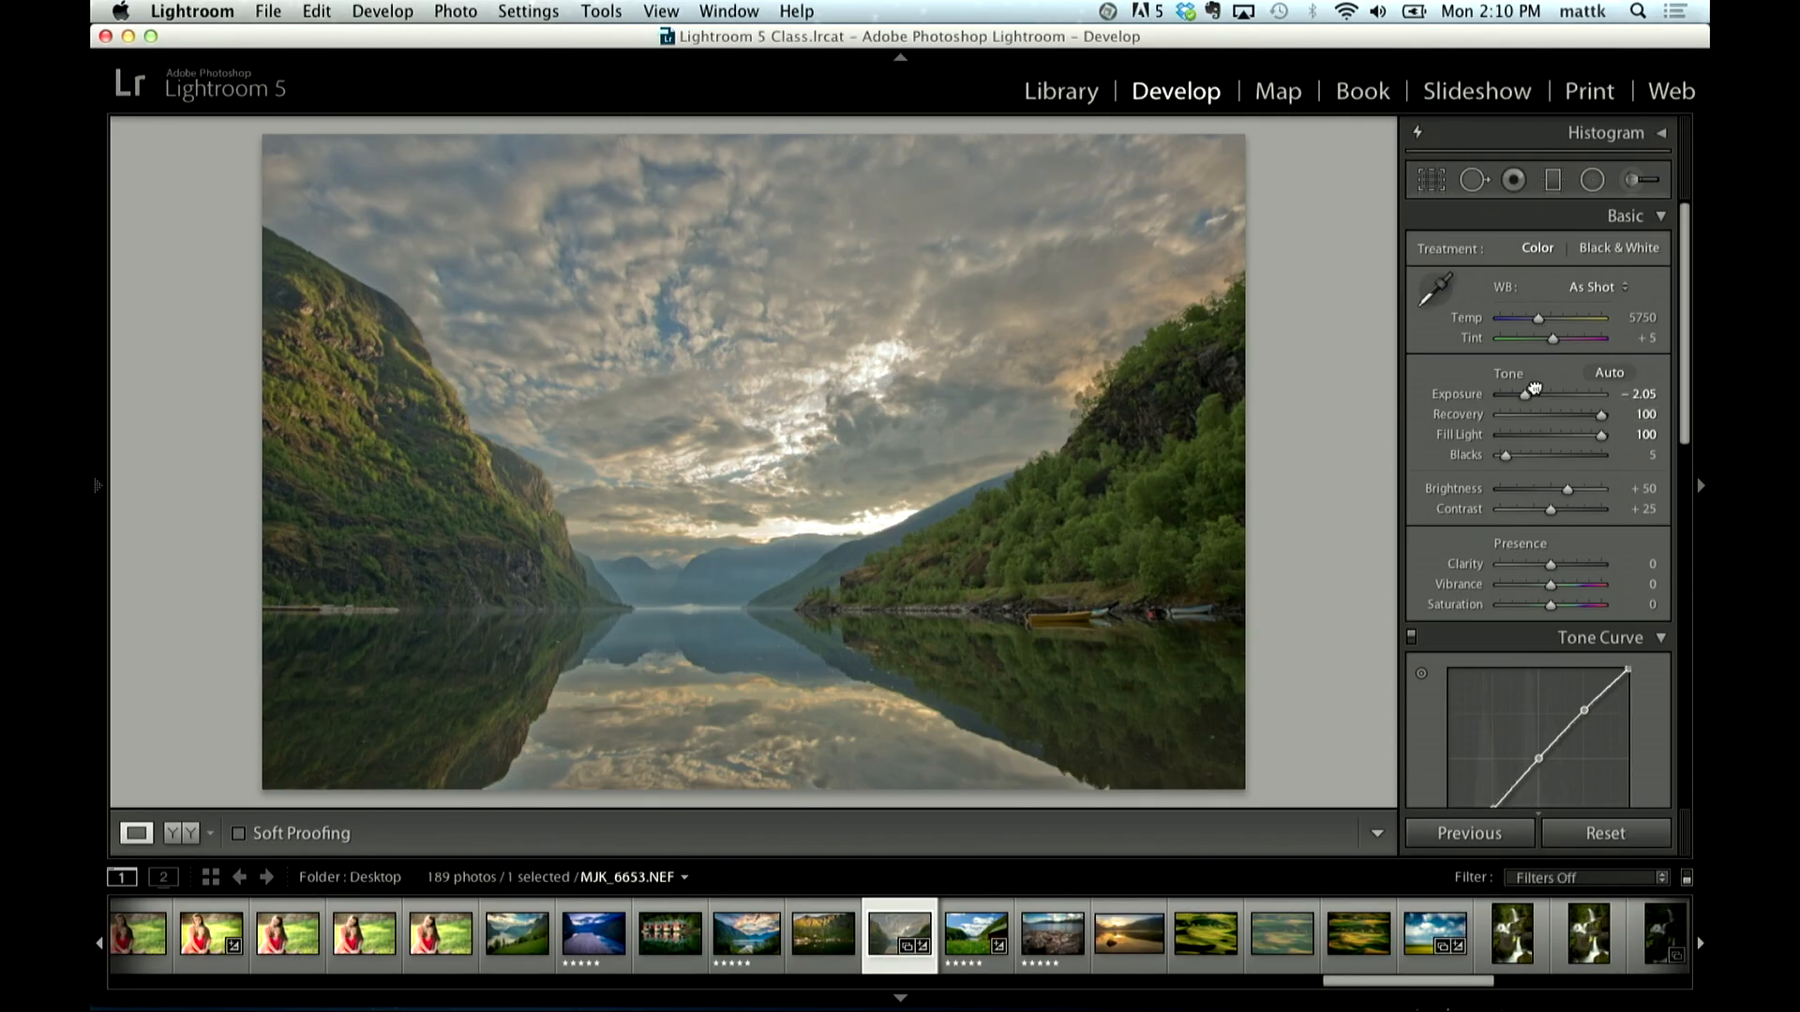
# Step: Raise Blacks to 34 and Clarity to +100 for a gritty fake-HDR look
pyautogui.moveTo(1503, 455); pyautogui.dragTo(1556, 456)
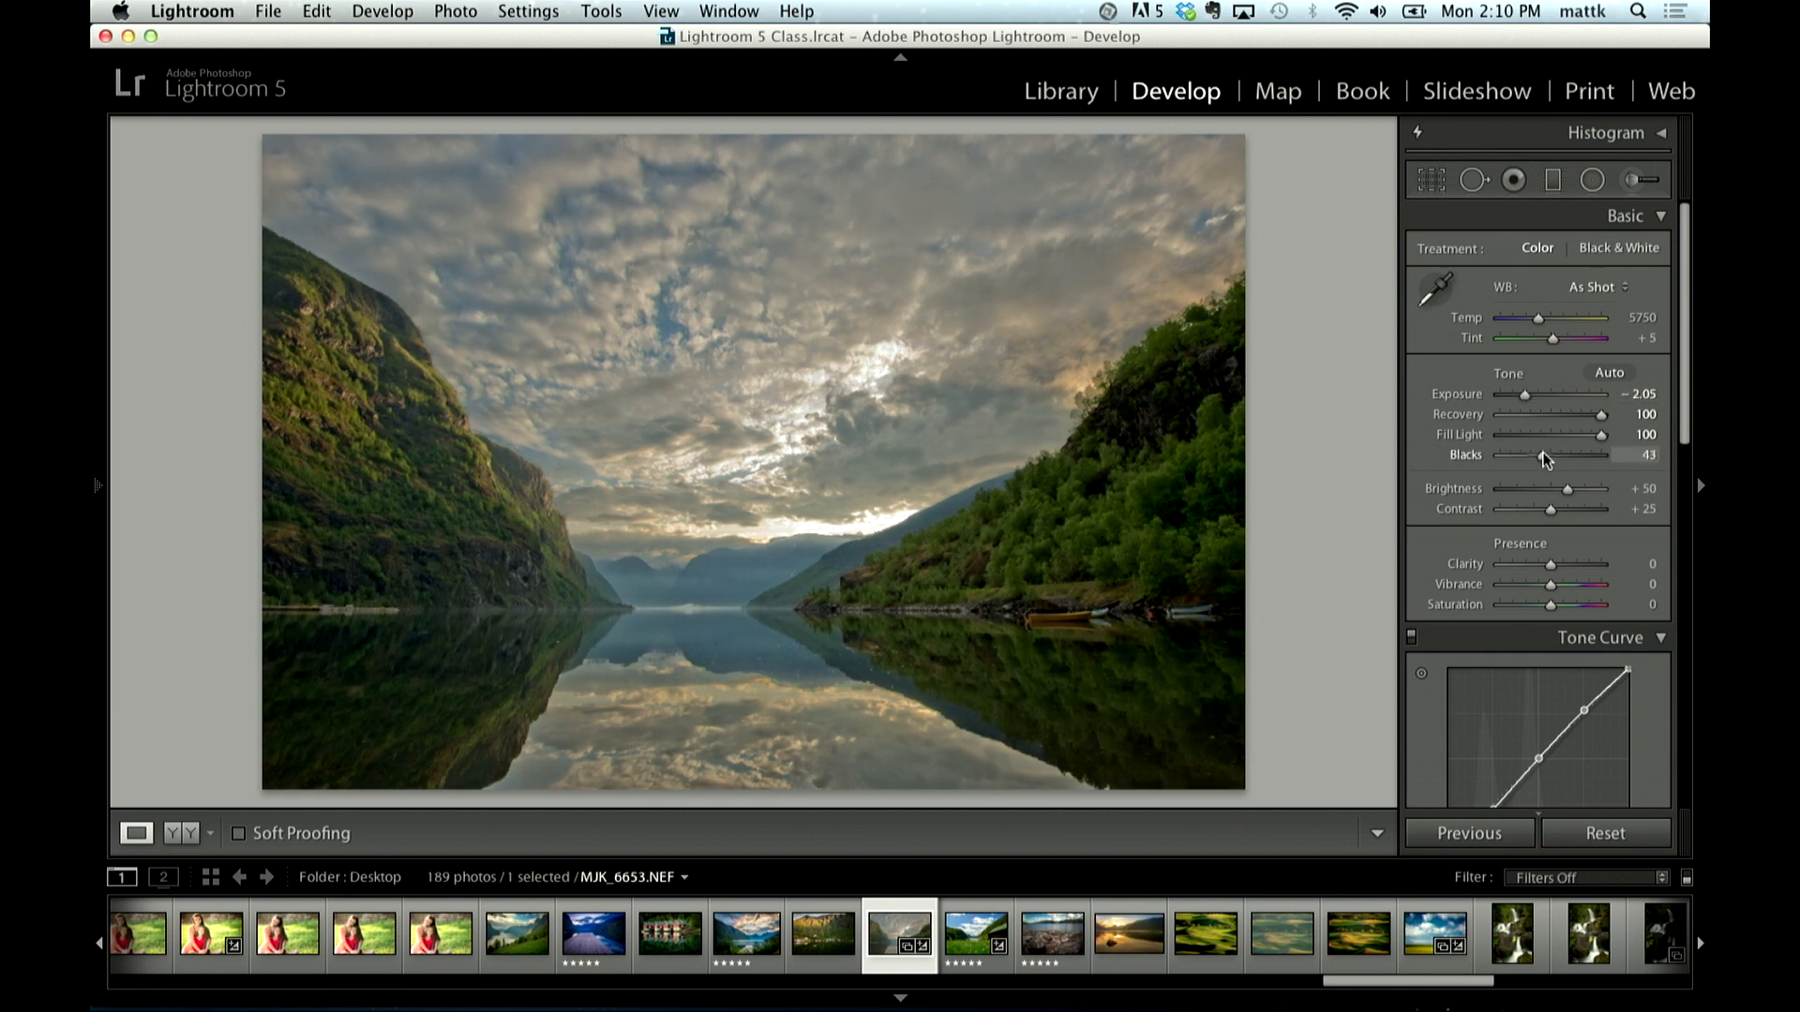
pyautogui.moveTo(1556, 565); pyautogui.dragTo(1595, 564)
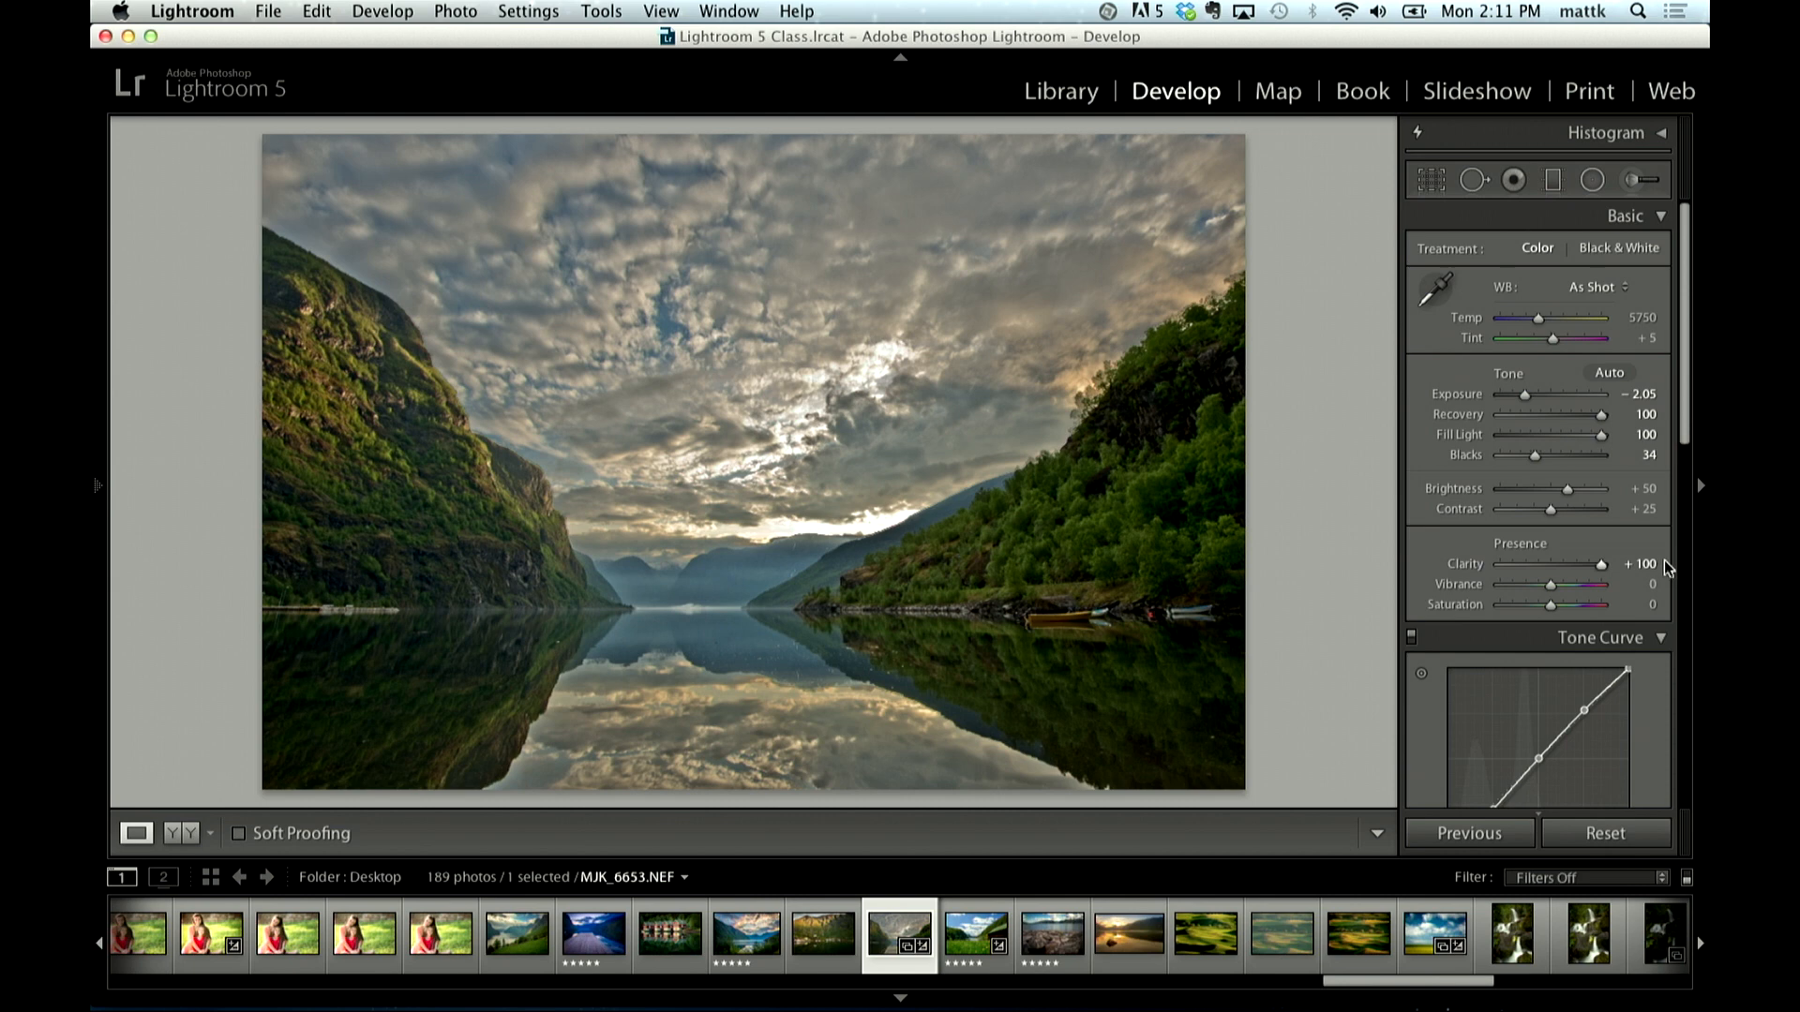
pyautogui.moveTo(1672, 567)
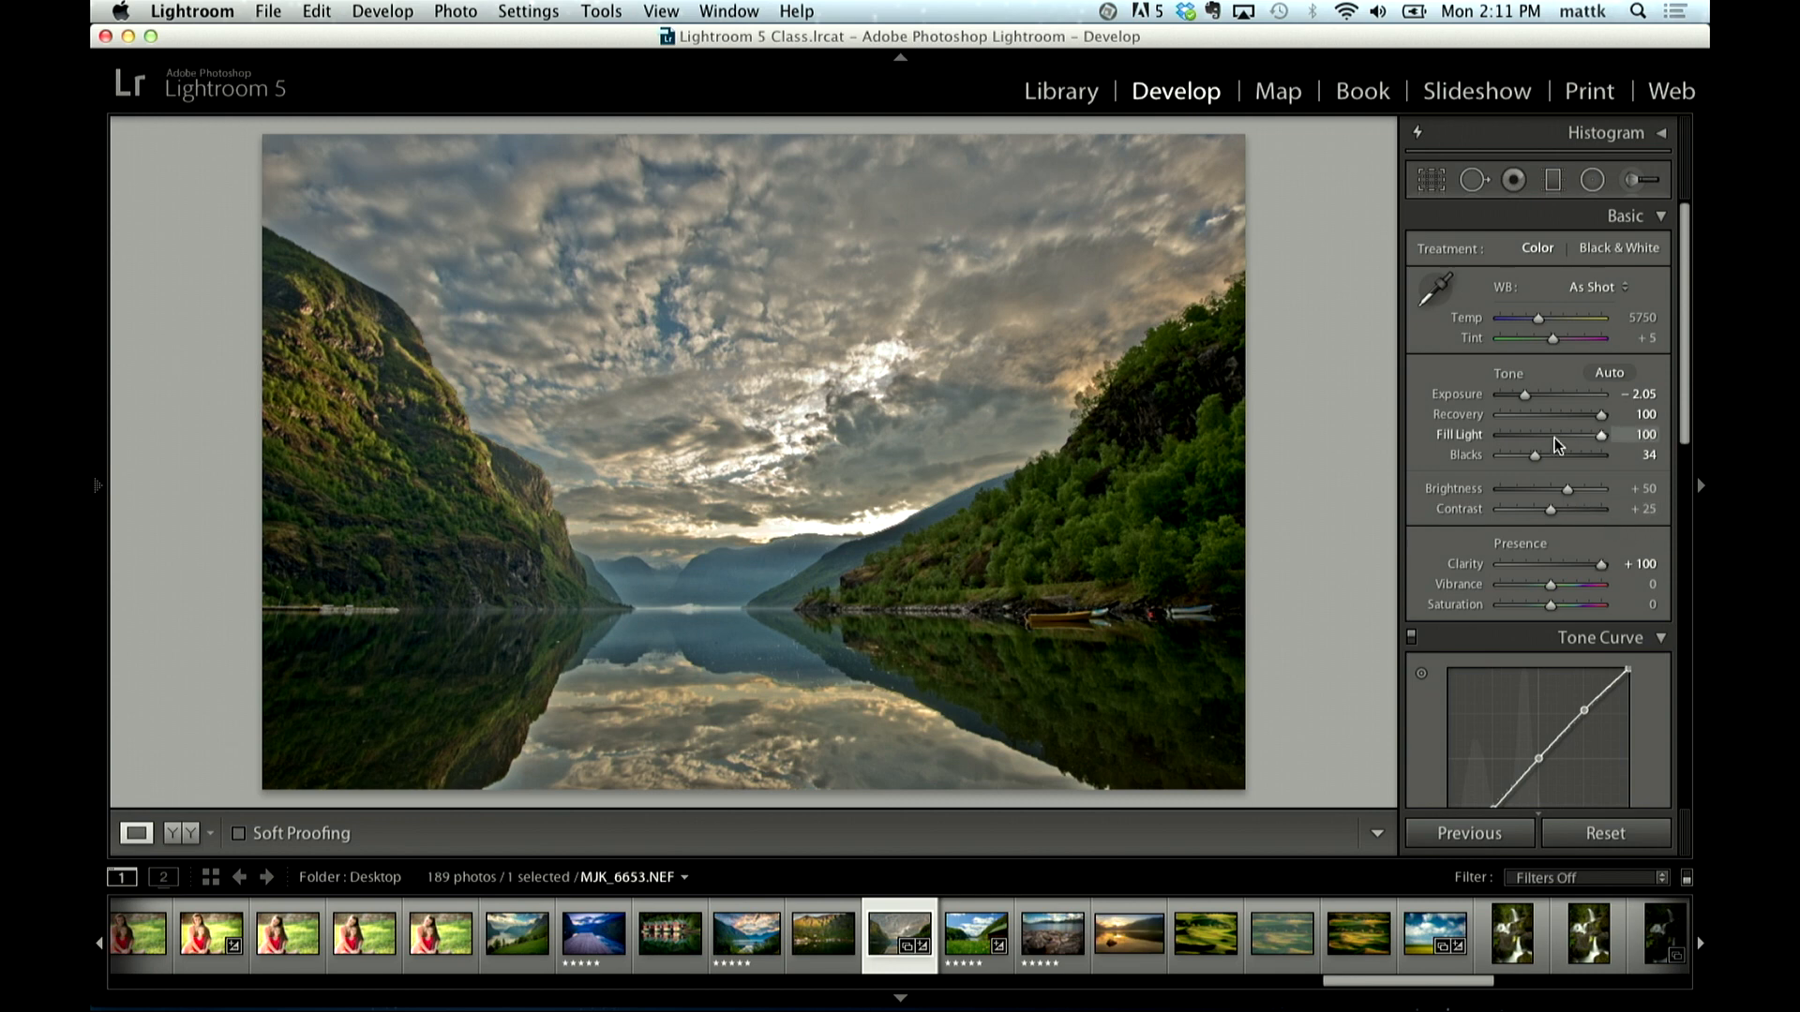
pyautogui.moveTo(1601, 416)
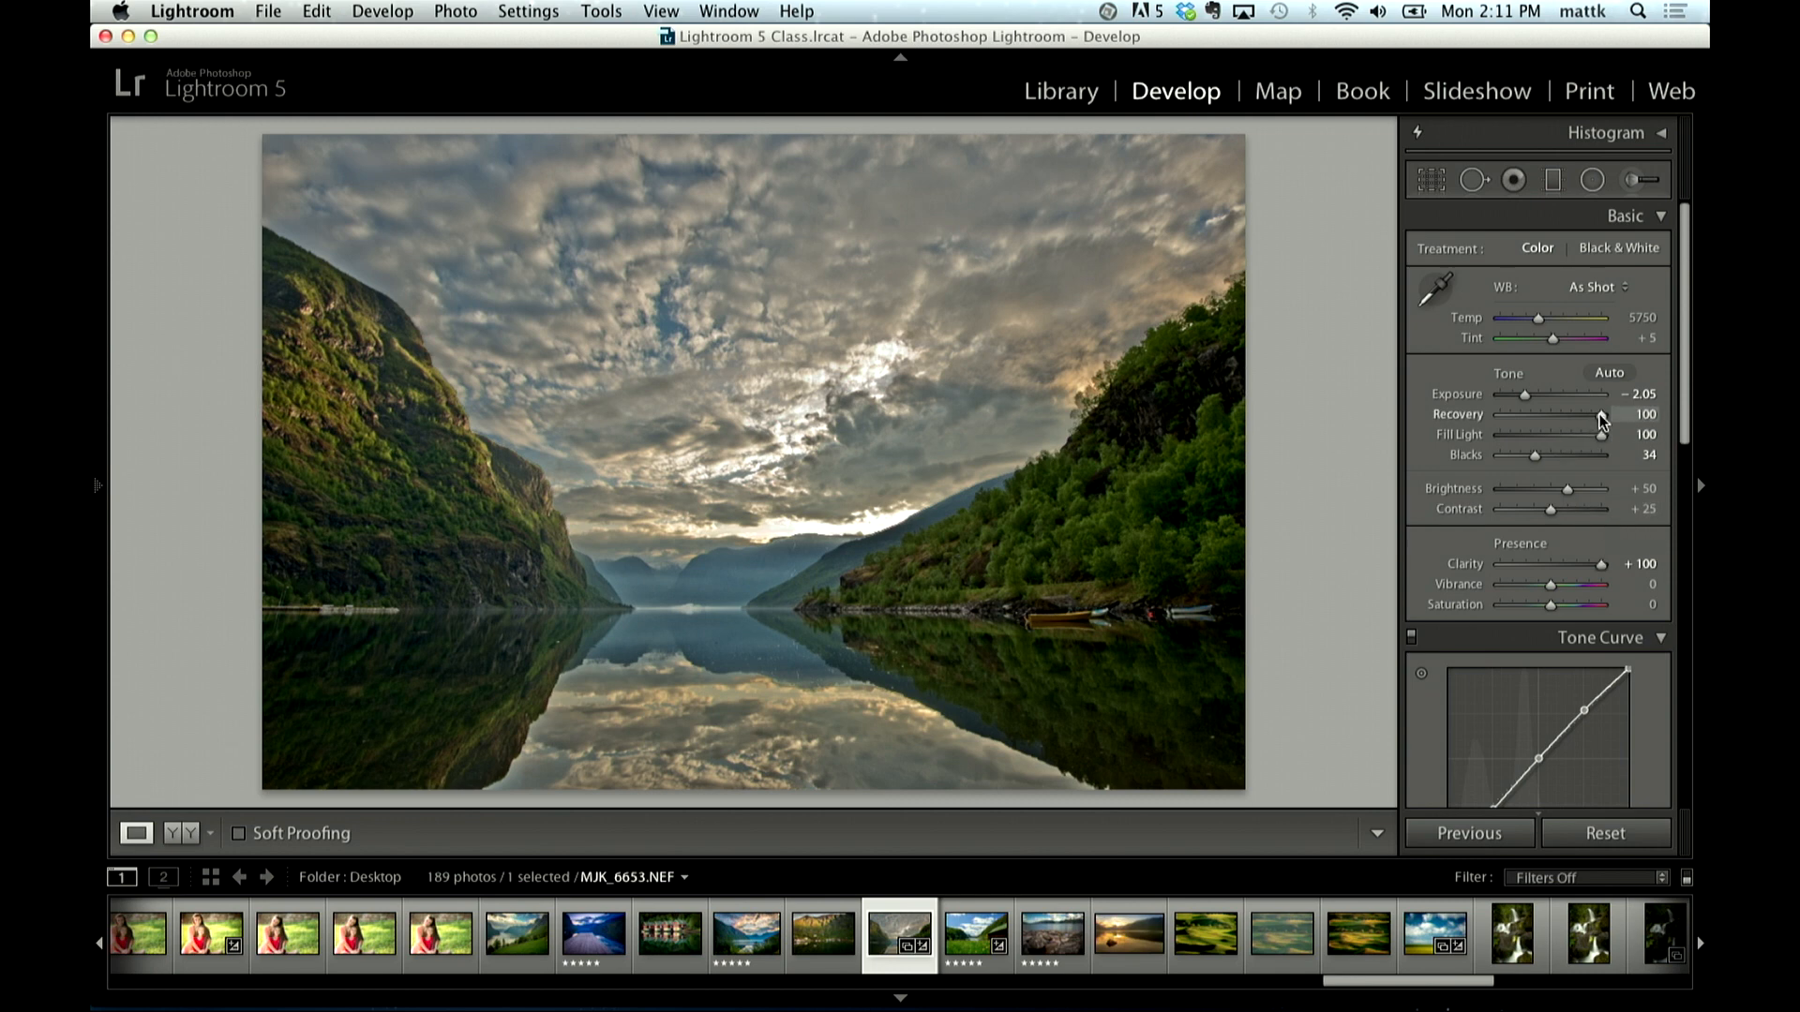